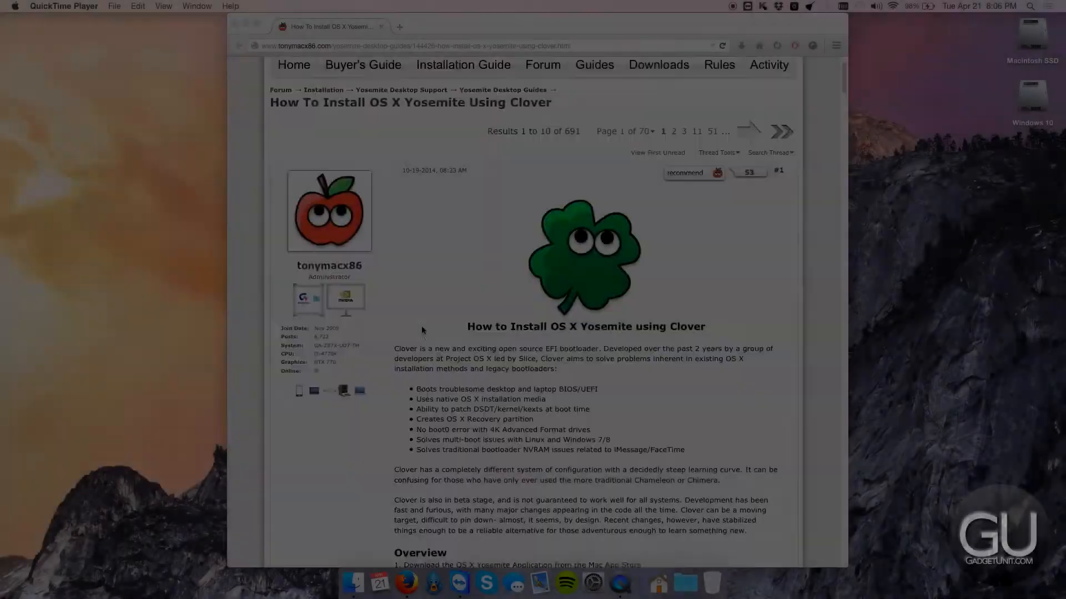
# Scroll the tonymacx86 Yosemite Clover guide down to Step 1 and Step 2.
pyautogui.scroll(-3)
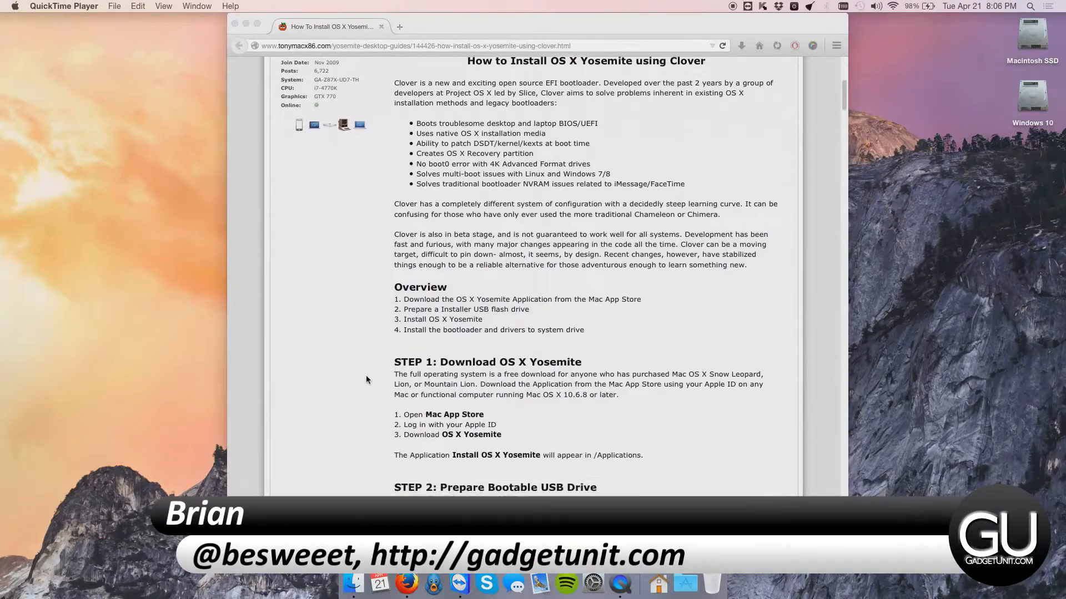
pyautogui.scroll(-3)
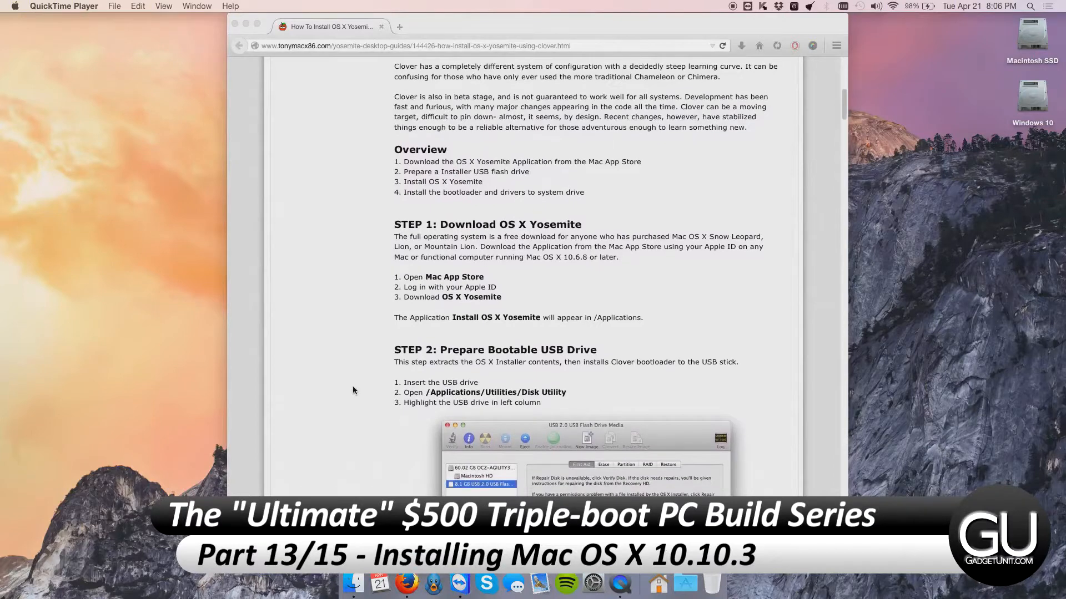
pyautogui.scroll(-3)
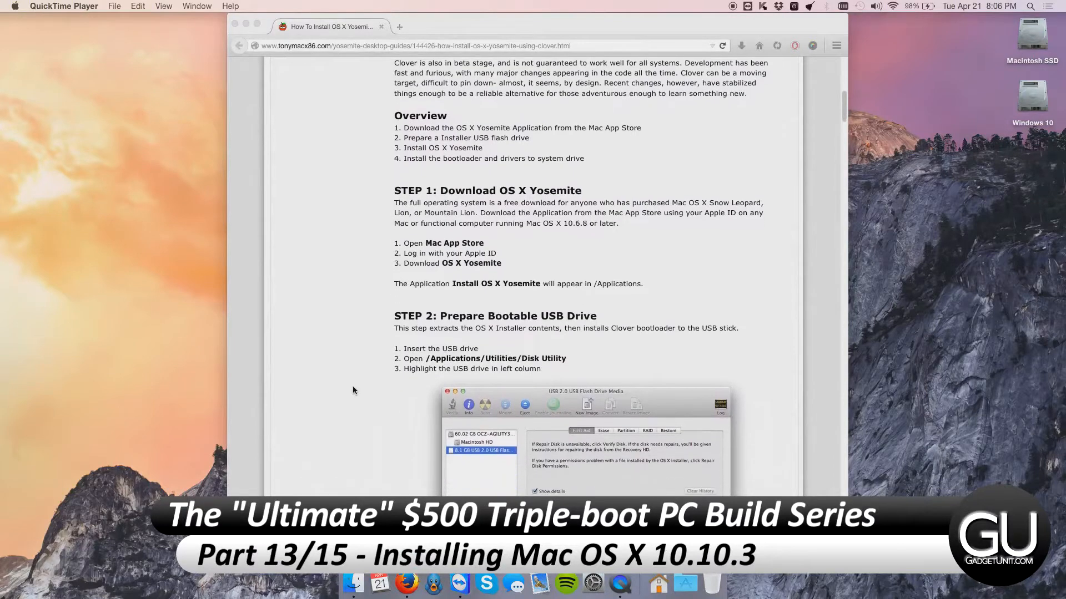
pyautogui.scroll(-3)
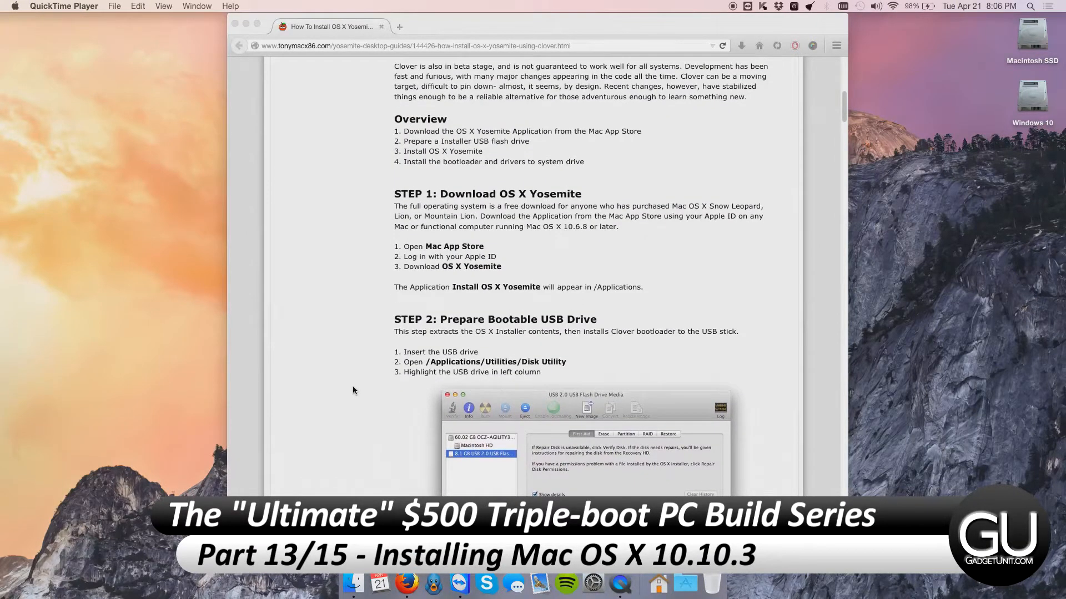
pyautogui.scroll(-3)
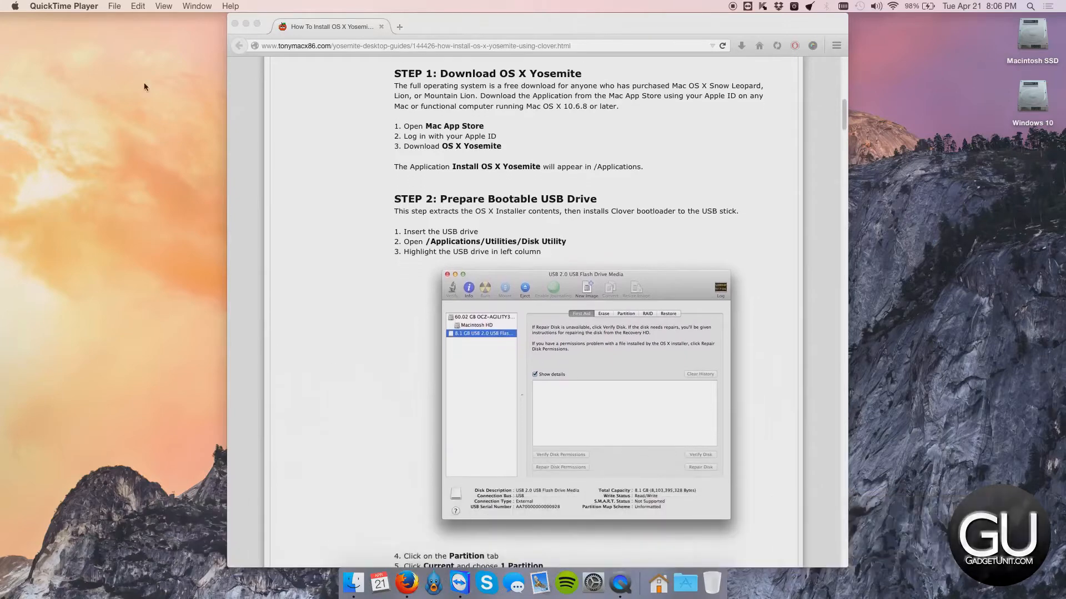
# Launch the App Store from the Apple menu and reach the OS X Yosemite page in Featured.
pyautogui.click(14, 7)
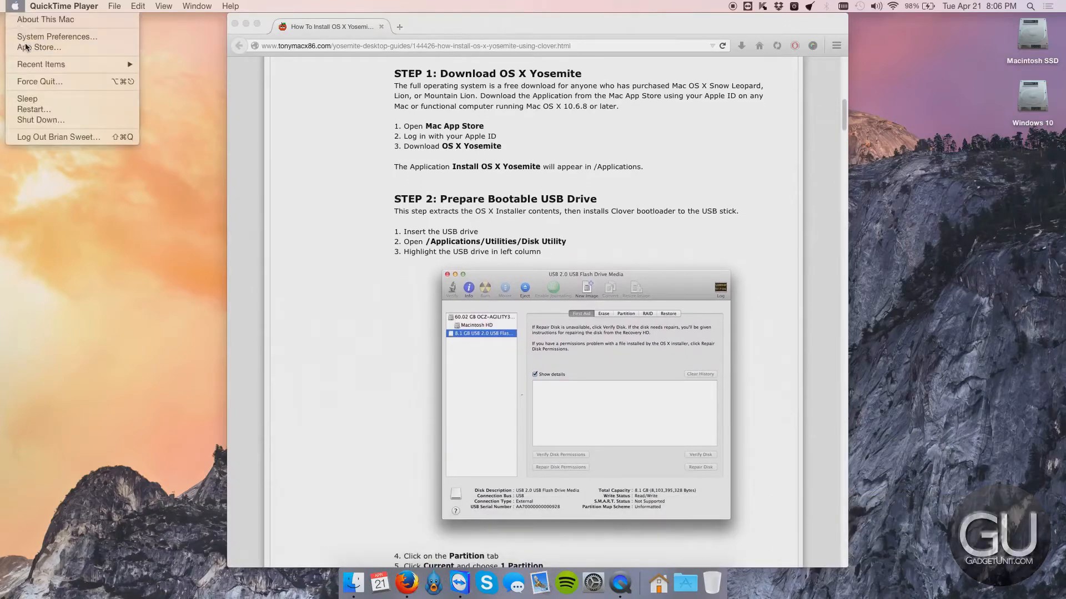
pyautogui.click(40, 47)
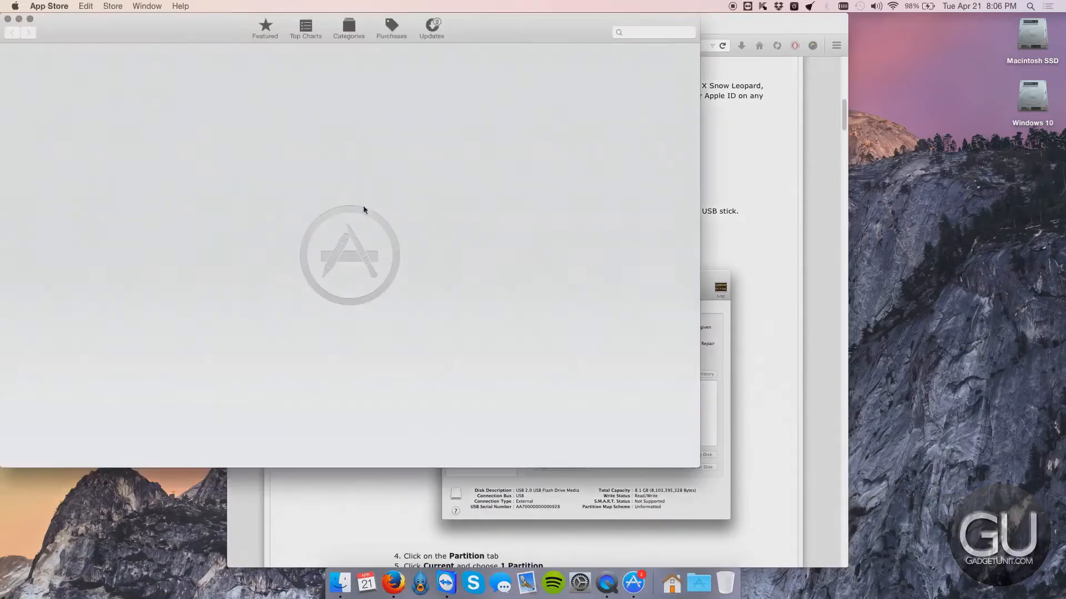
pyautogui.click(265, 29)
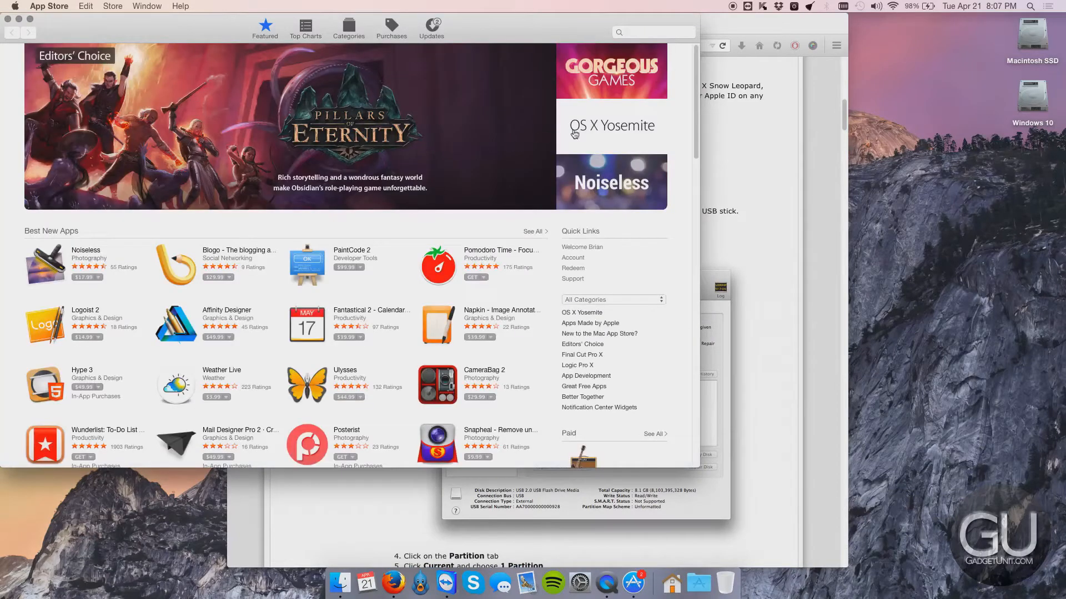
pyautogui.click(611, 126)
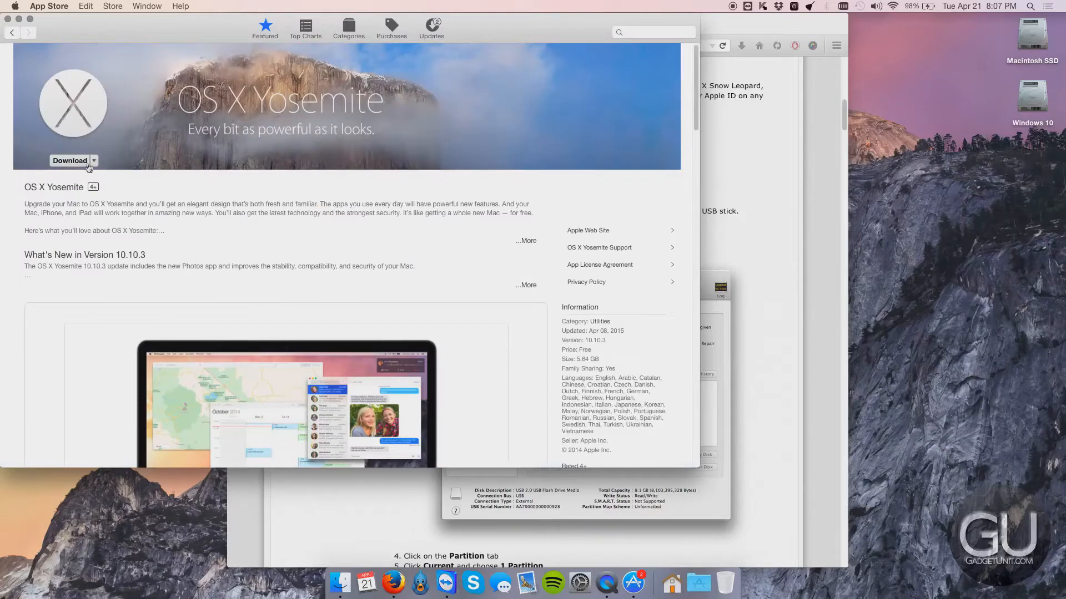
# Start and confirm the OS X Yosemite download.
pyautogui.click(69, 161)
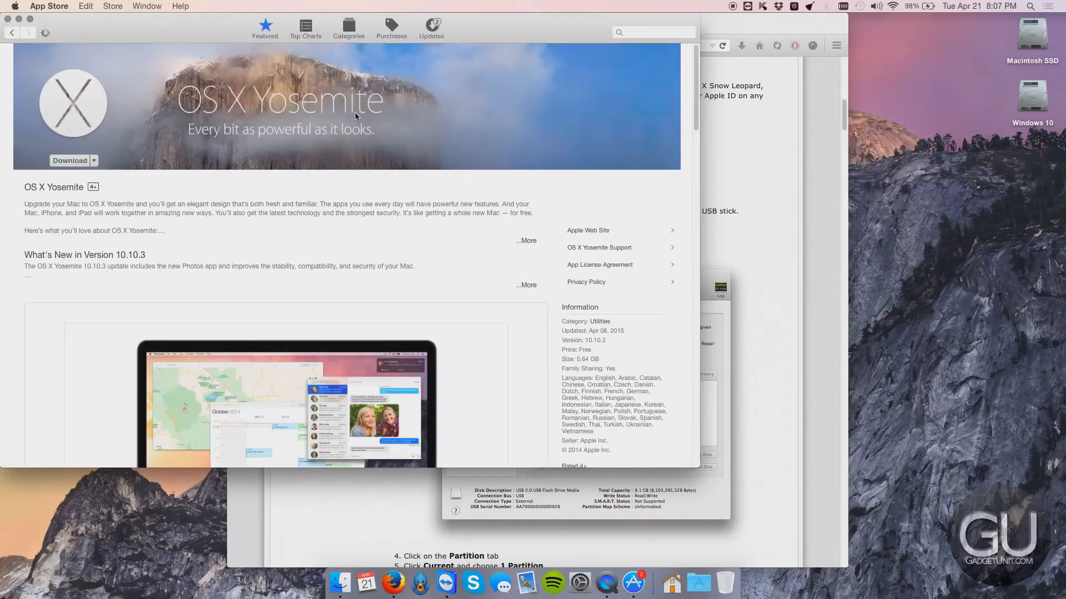
pyautogui.click(69, 160)
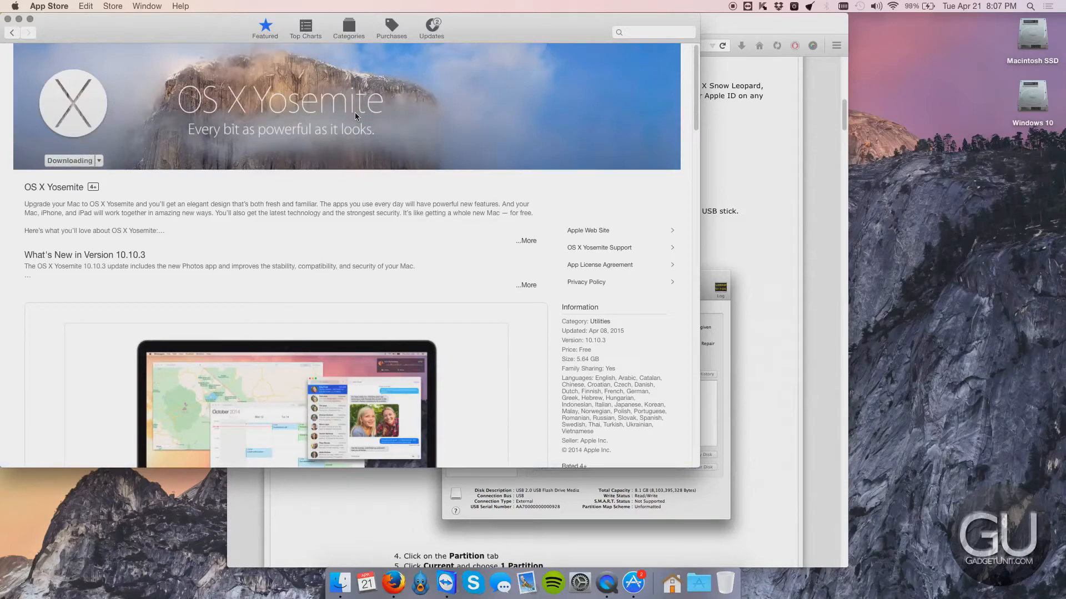
pyautogui.moveTo(178, 246)
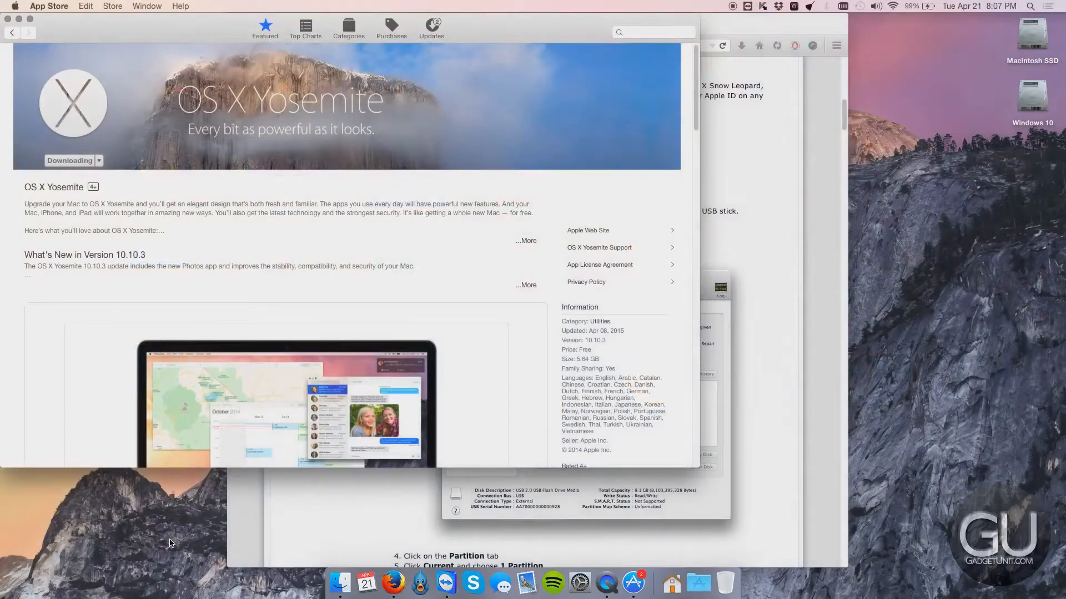
pyautogui.moveTo(184, 526)
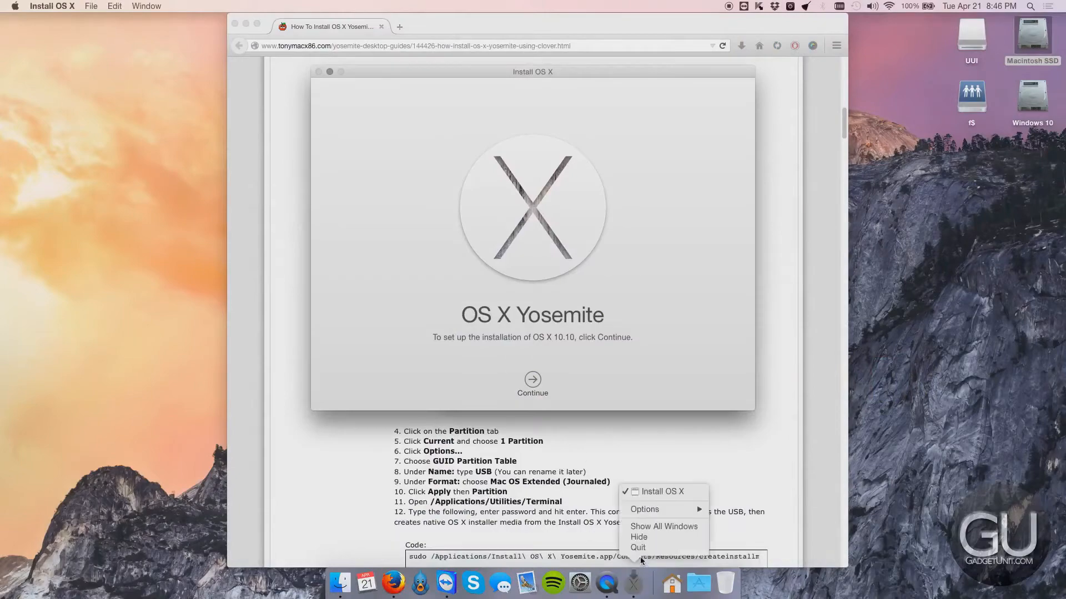
# Quit Install OS X and select the 64.06 GB Kingston USB drive in Disk Utility.
pyautogui.click(638, 537)
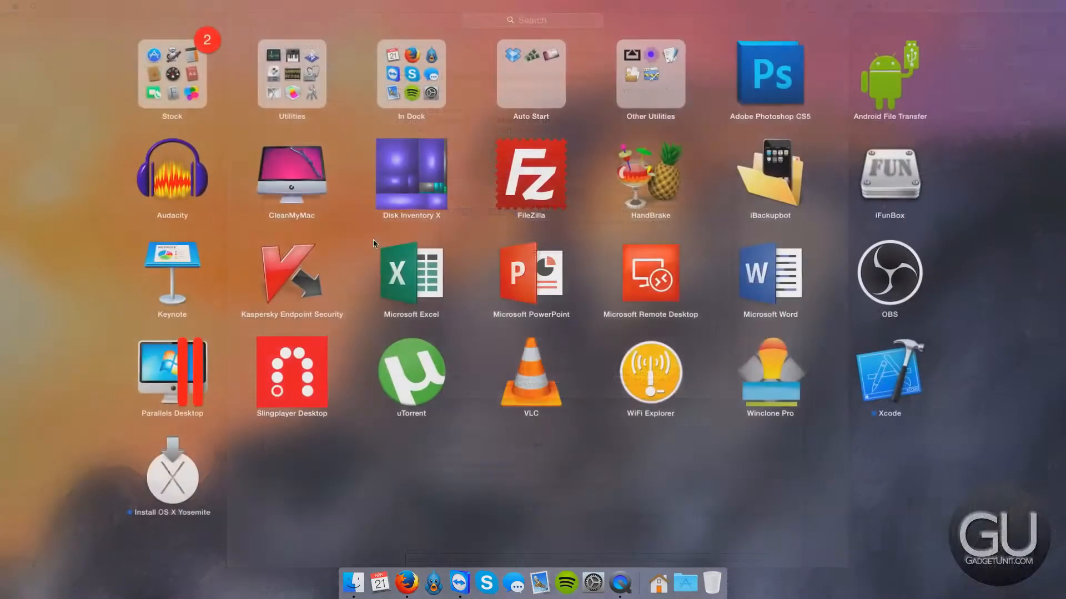
pyautogui.click(291, 75)
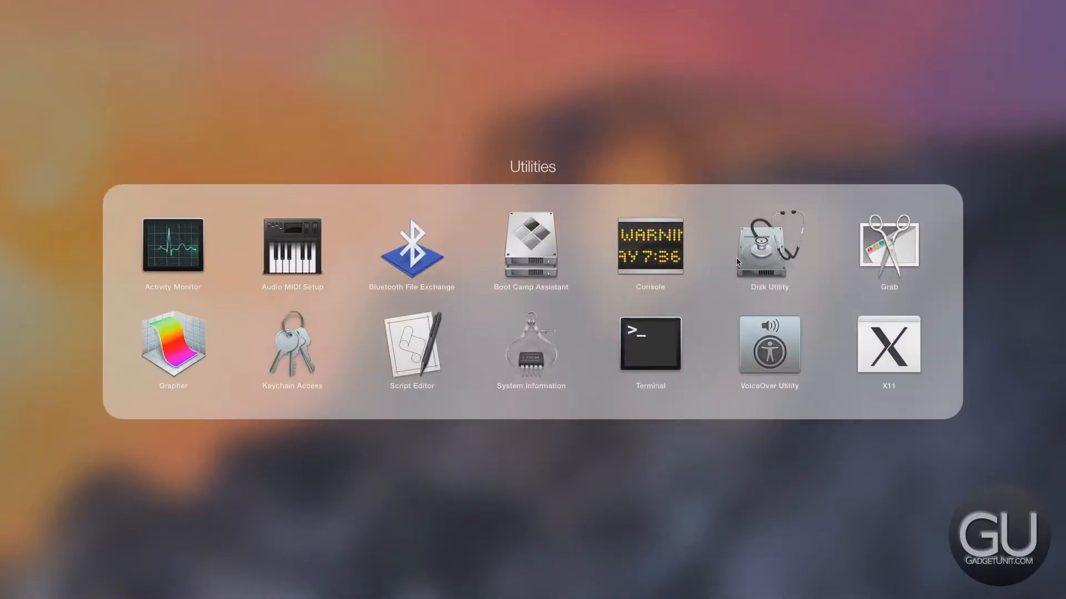
pyautogui.click(768, 248)
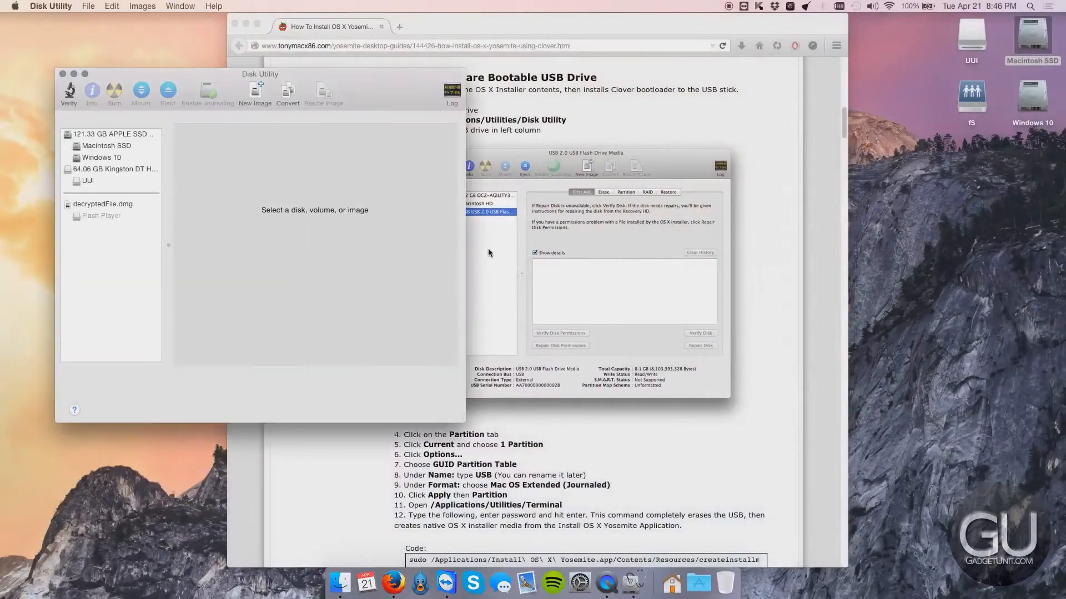
pyautogui.click(115, 168)
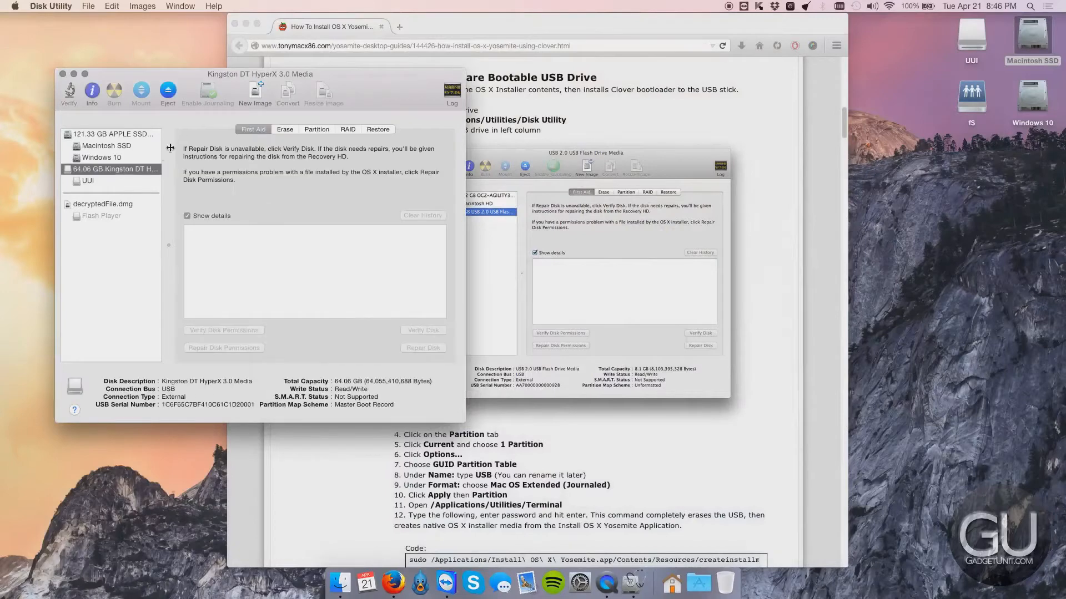
# Partition the drive as one volume named USB formatted Mac OS Extended (Journaled).
pyautogui.click(316, 129)
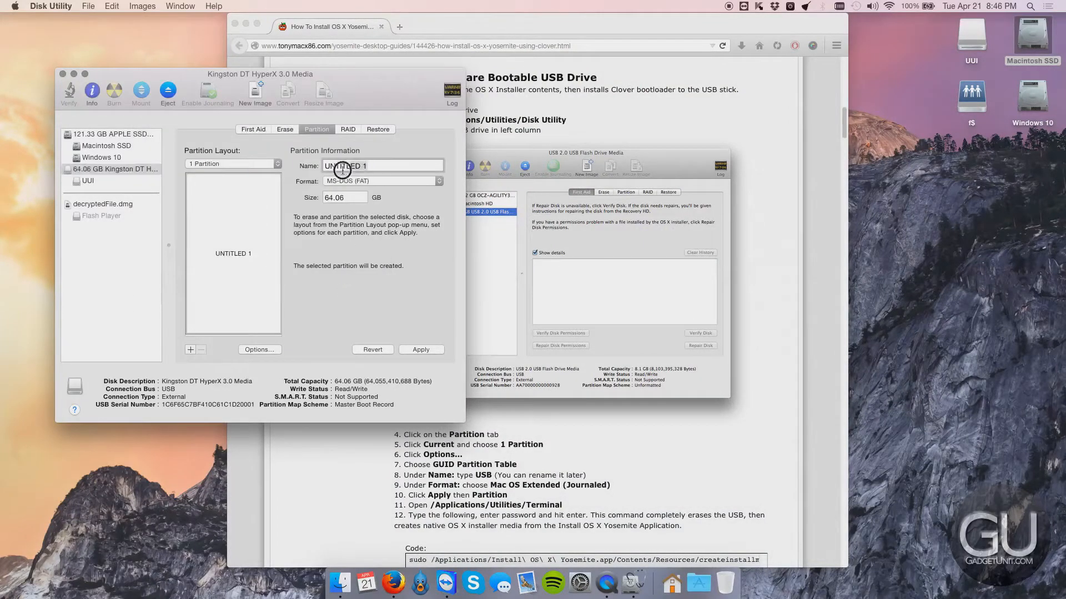
pyautogui.write('USB')
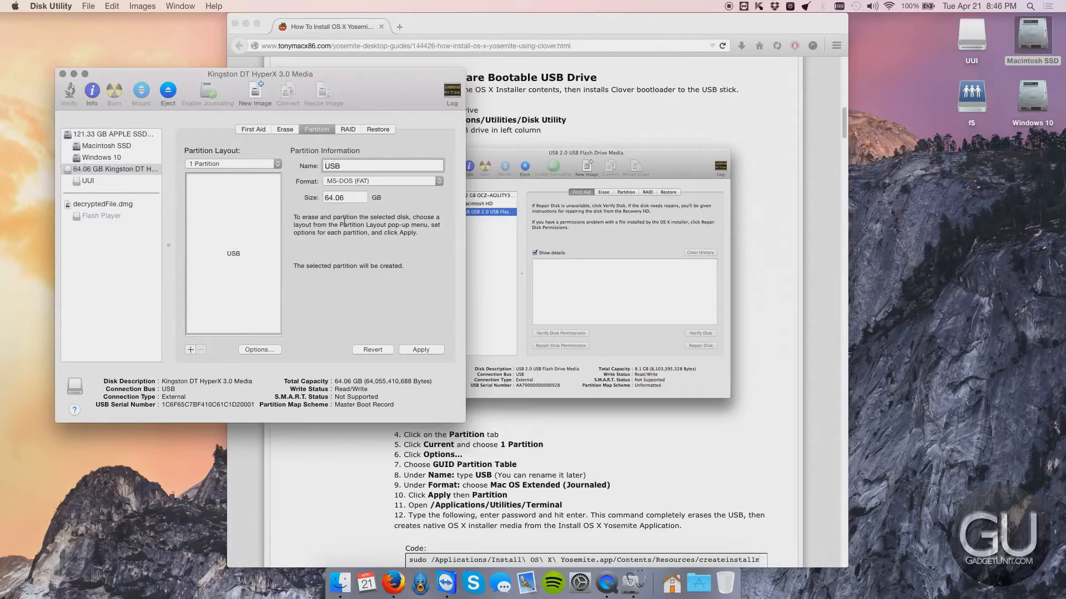
pyautogui.click(383, 181)
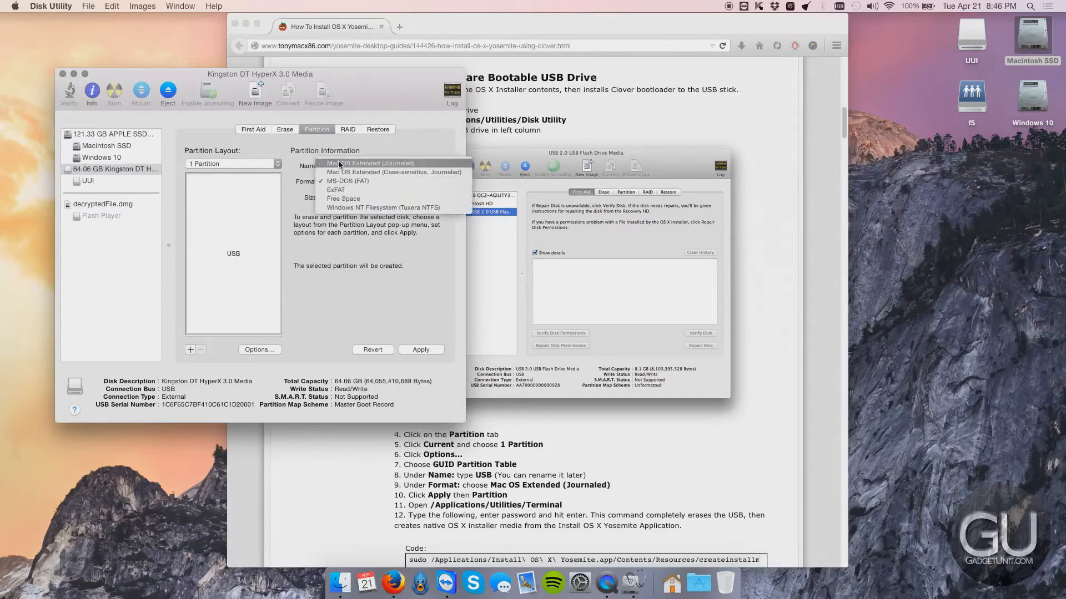
pyautogui.click(370, 163)
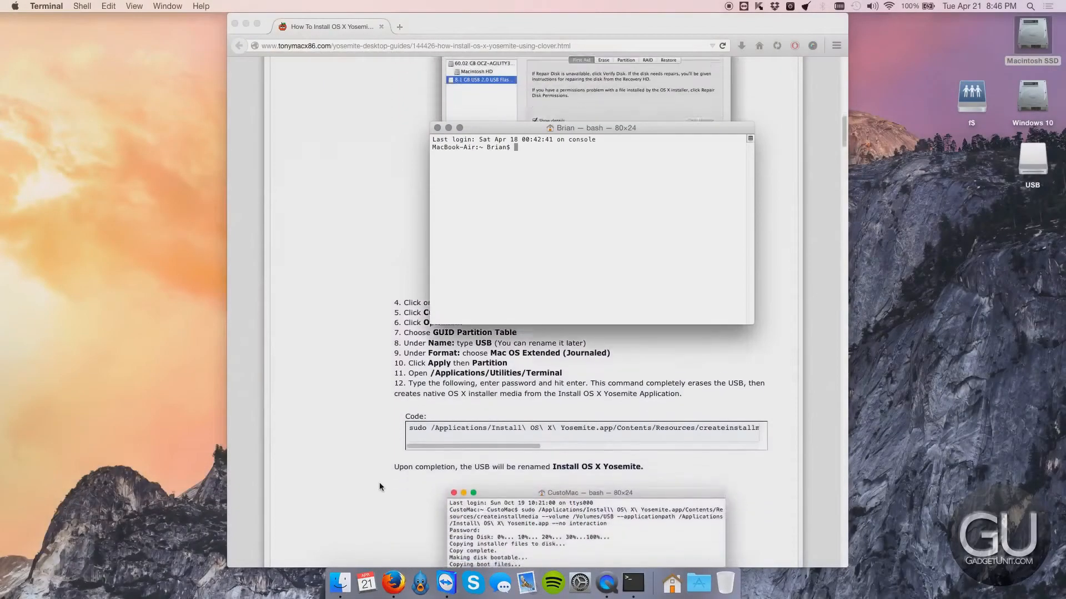
# Run the sudo createinstallmedia command so the USB becomes Install OS X Yosemite.
pyautogui.scroll(-3)
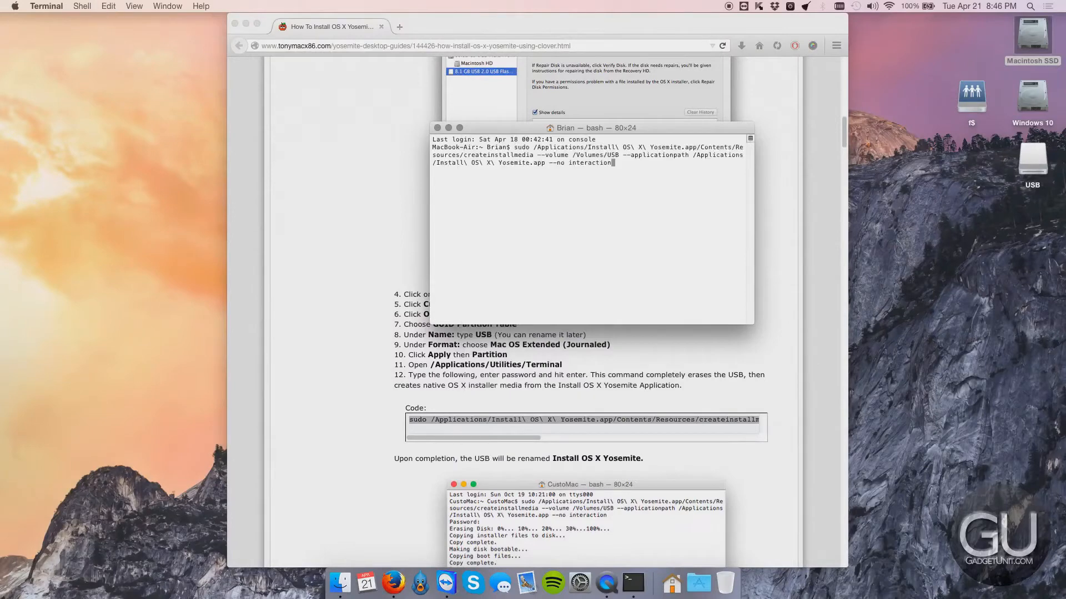
pyautogui.press('Return')
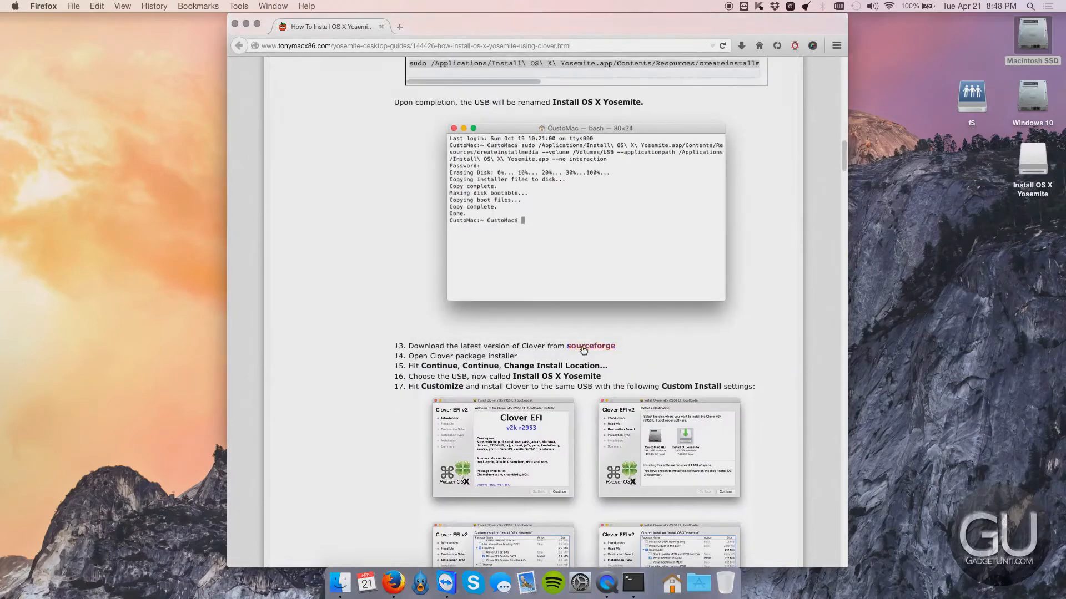
# Start Clover Installer customization, collapsing Bootloader and expanding CloverEFI versions.
pyautogui.click(590, 346)
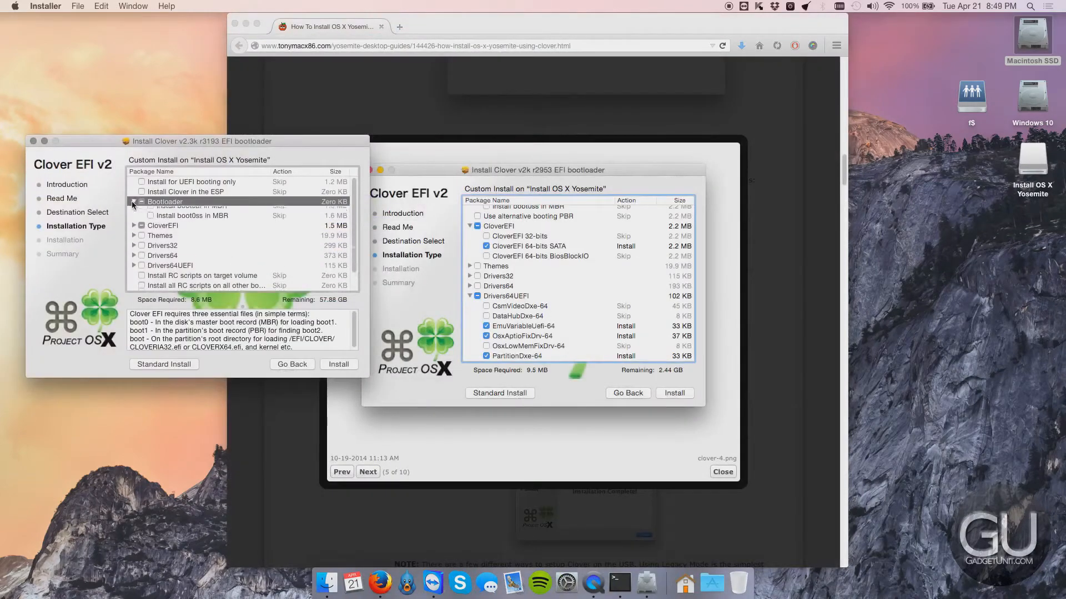
pyautogui.click(134, 202)
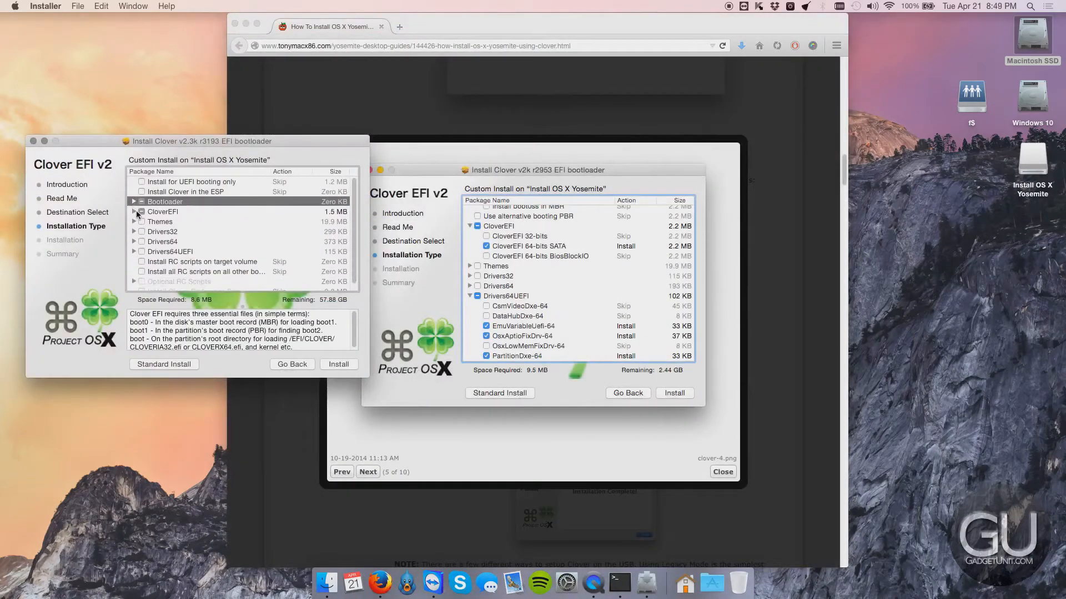
pyautogui.click(162, 212)
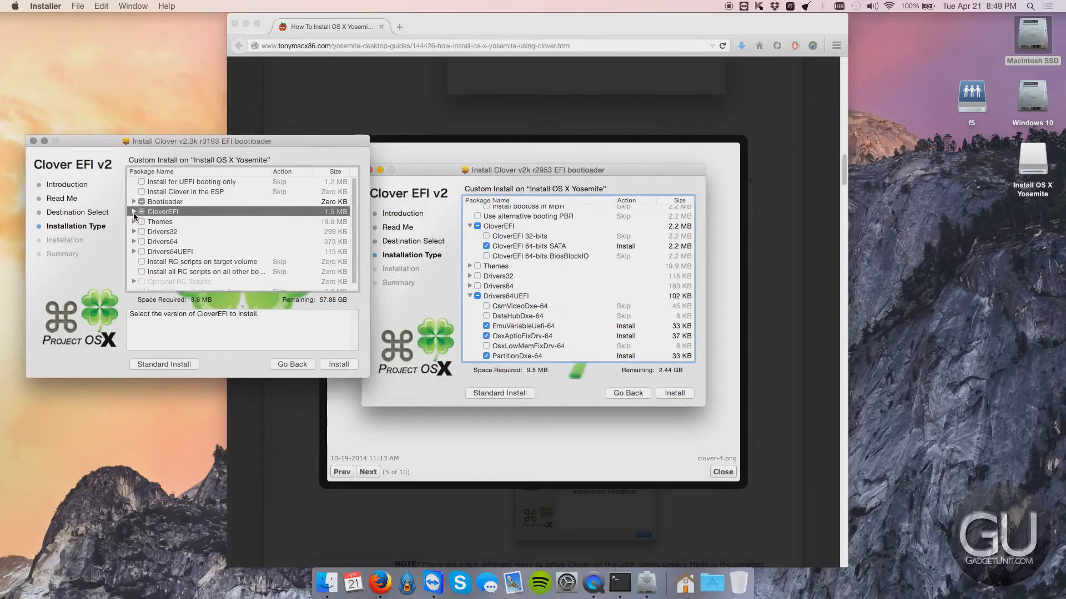
pyautogui.click(134, 212)
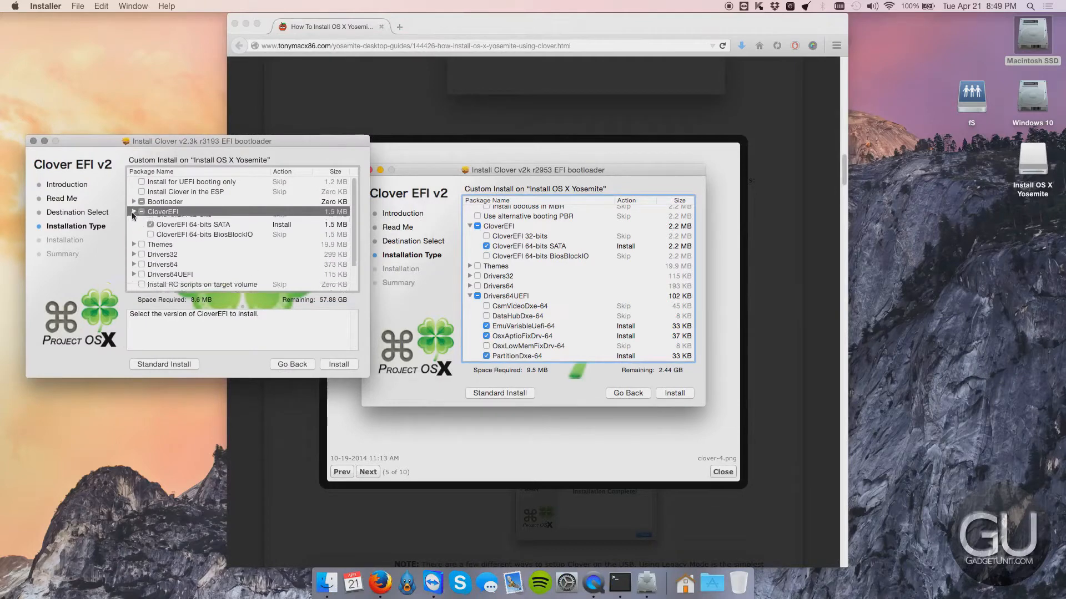
# Expand Drivers64UEFI and include the EmuVariableUefi-64 driver.
pyautogui.scroll(-3)
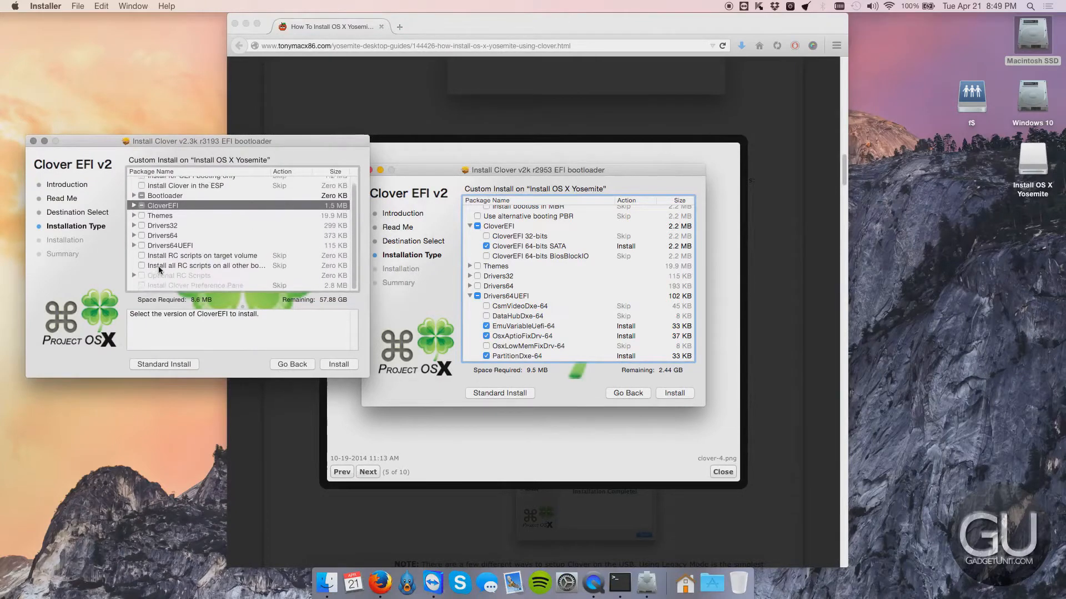
pyautogui.click(133, 220)
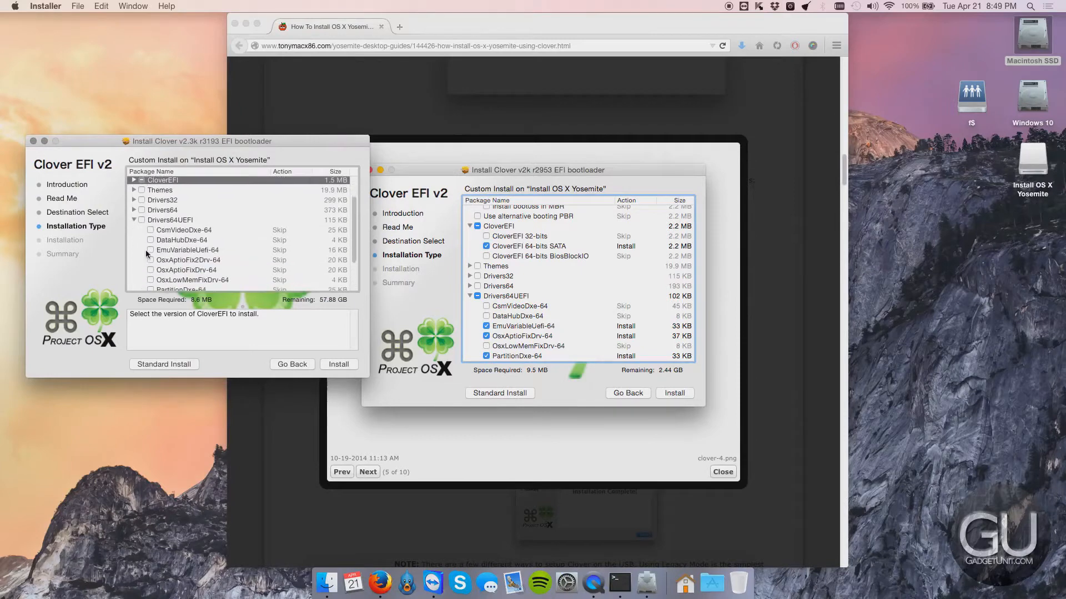
pyautogui.click(338, 364)
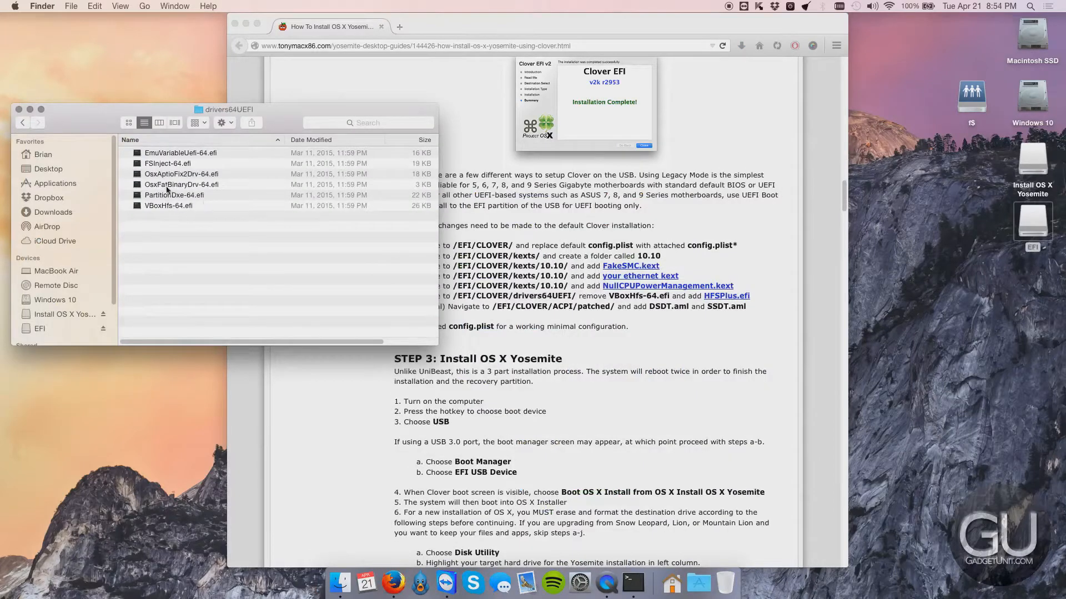
# Remove VBoxHfs-64.efi from drivers64UEFI and bring the Firefox guide back to front.
pyautogui.click(168, 205)
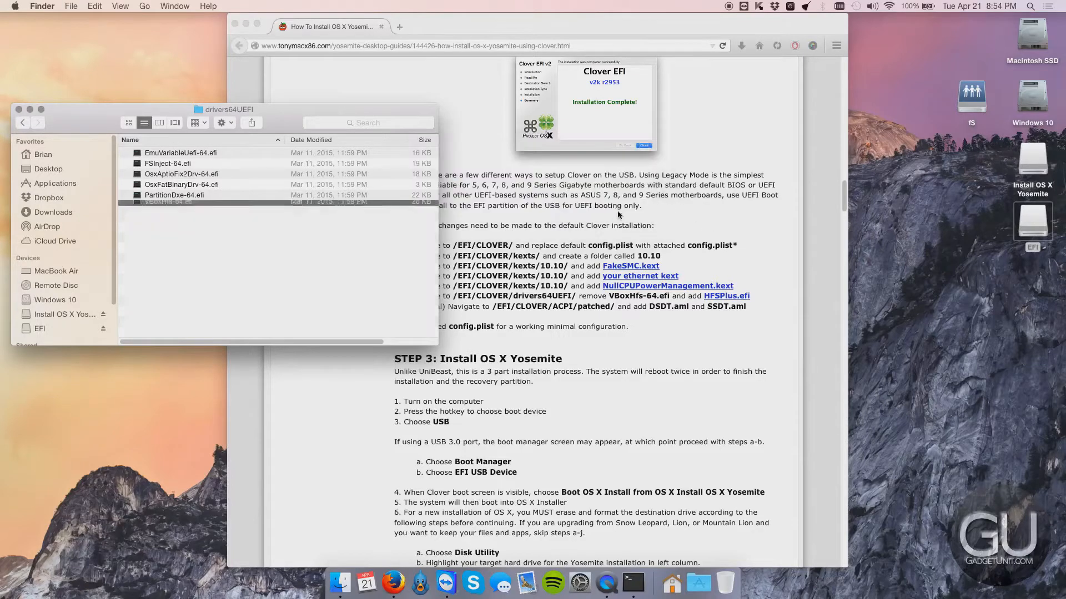
pyautogui.click(515, 27)
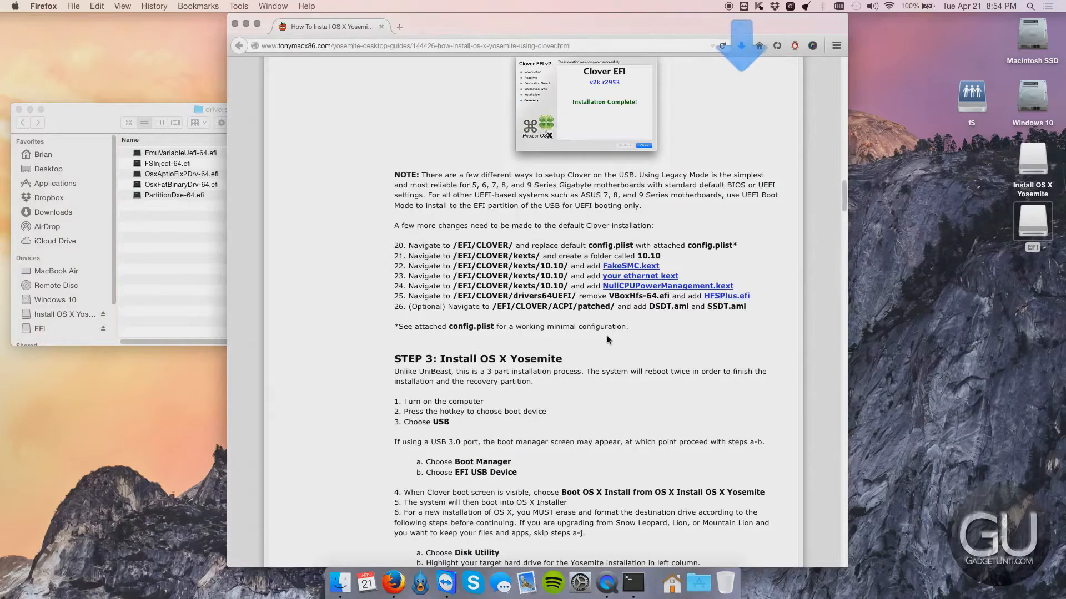
pyautogui.click(741, 46)
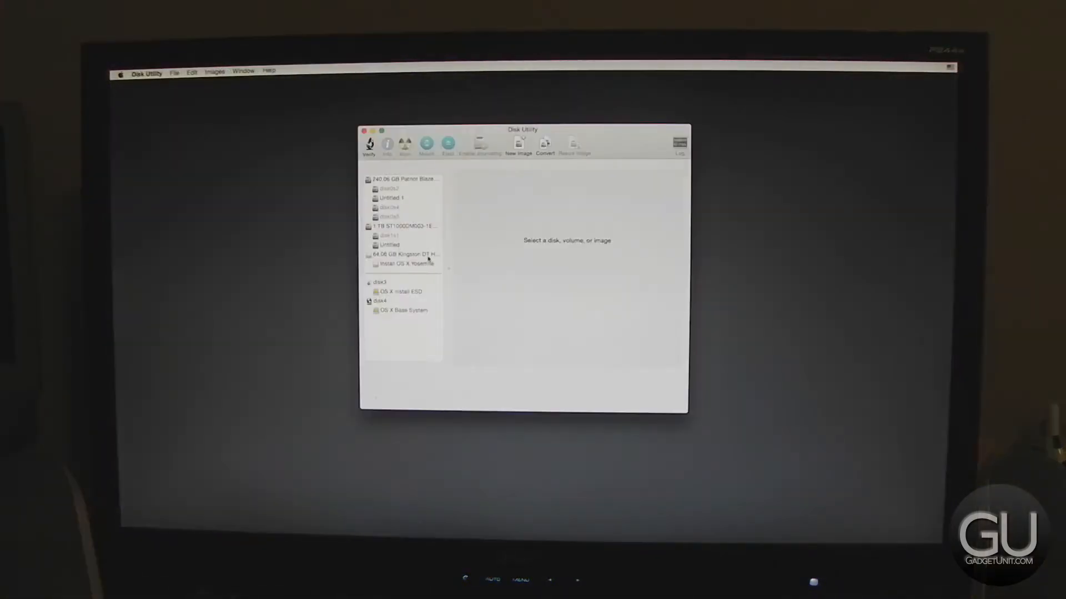
# Set disk0s5 to erase as Mac OS Extended named Yosemite.
pyautogui.click(400, 215)
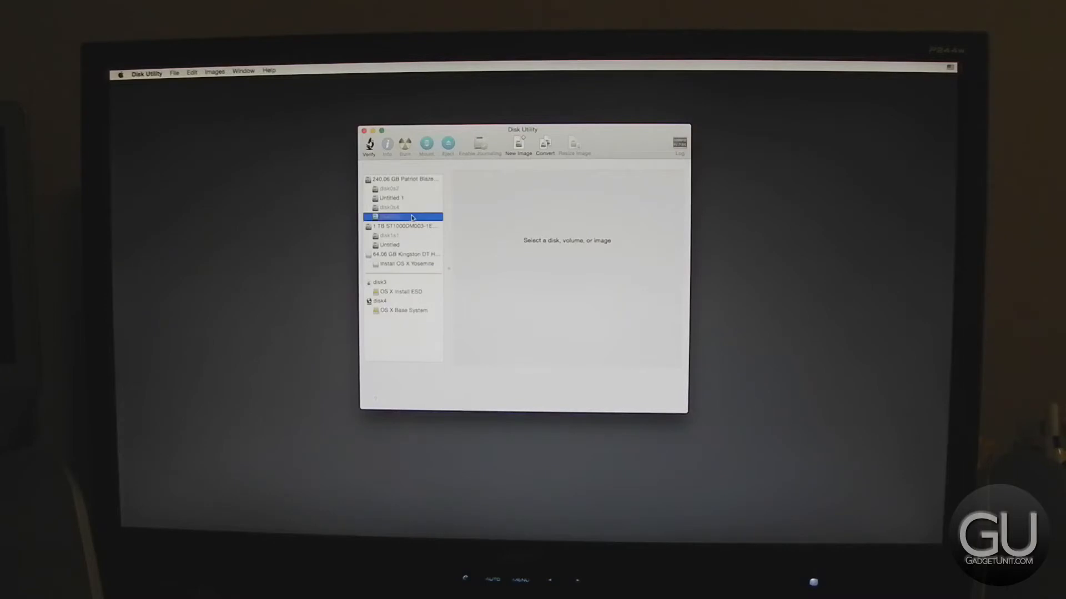
pyautogui.click(390, 217)
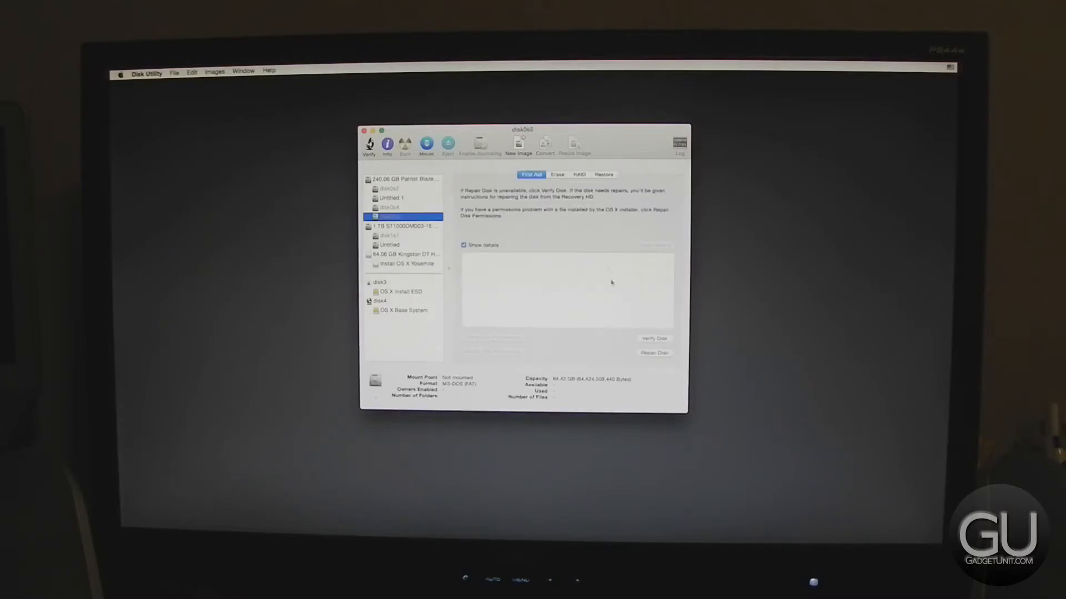
pyautogui.click(556, 175)
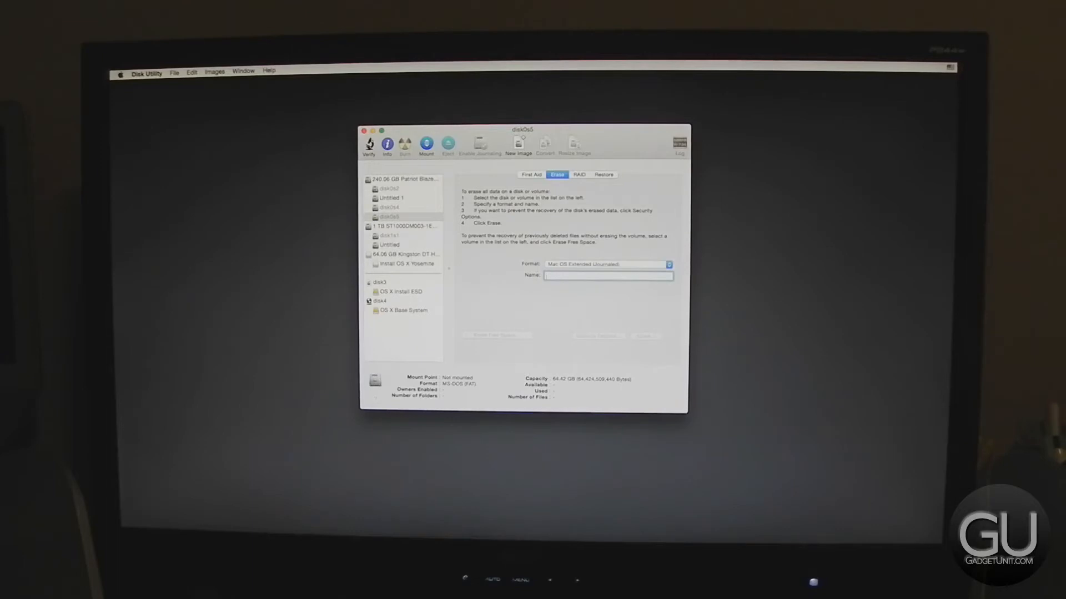
pyautogui.write('Yosemite')
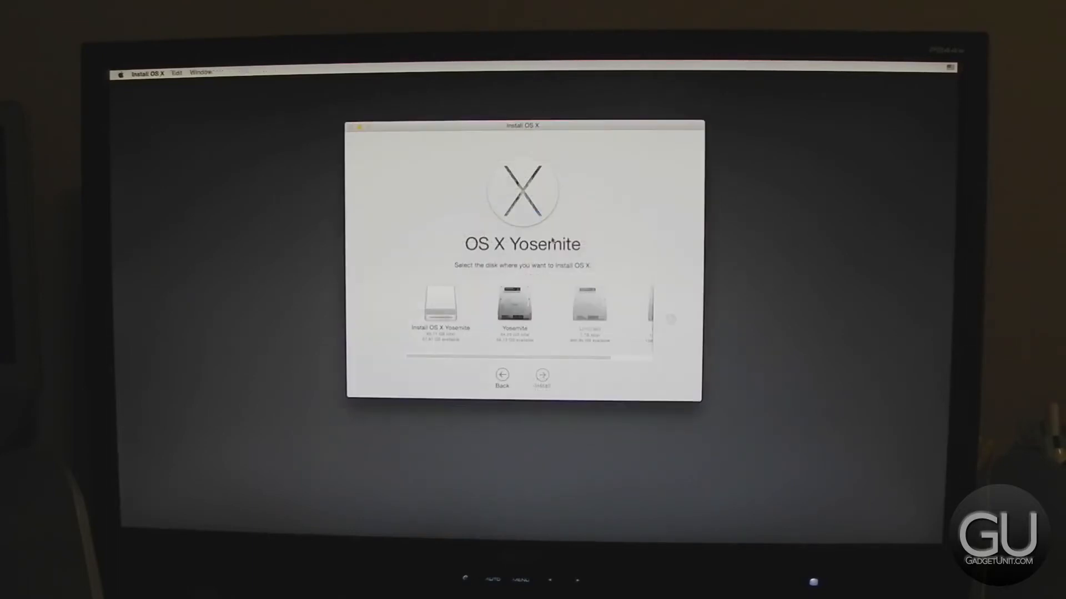
# Choose the Yosemite disk as the OS X install destination.
pyautogui.click(540, 375)
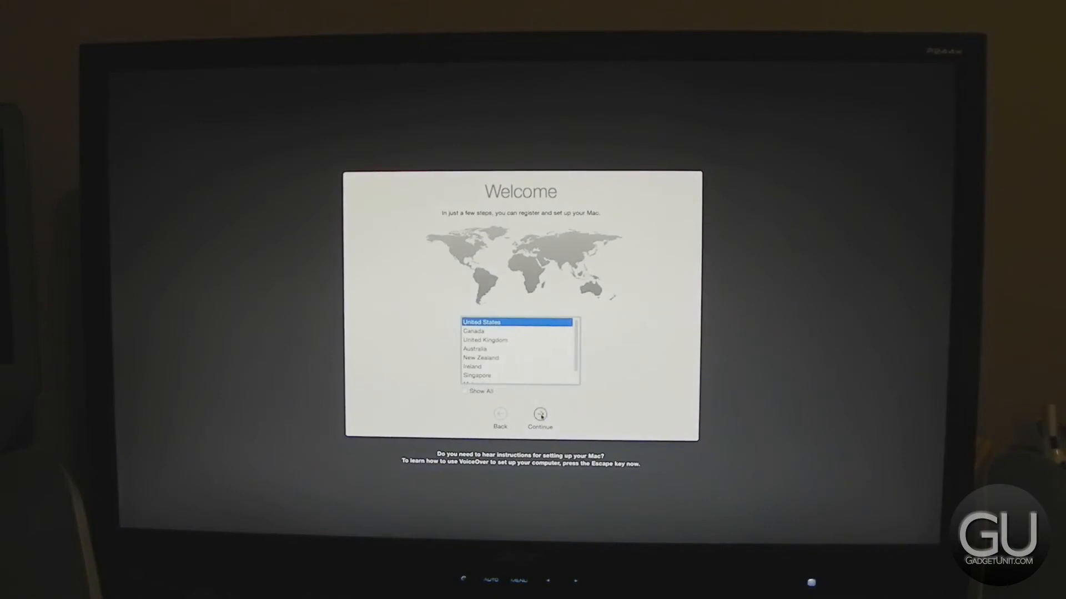
# Continue with United States, no internet, no data transfer, and agree to the license.
pyautogui.click(539, 415)
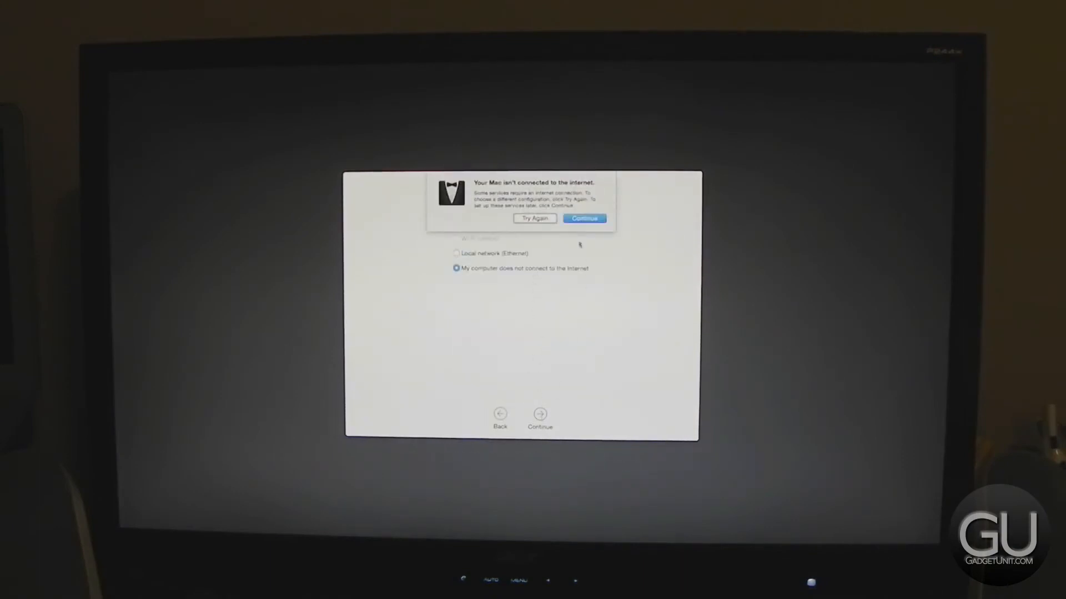
pyautogui.click(584, 218)
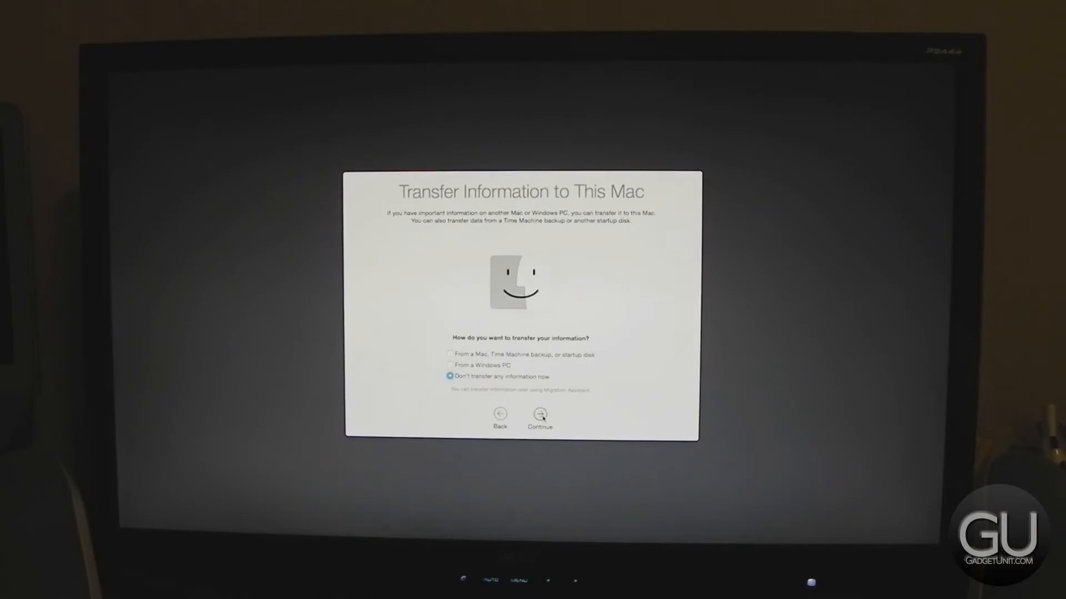
pyautogui.click(538, 415)
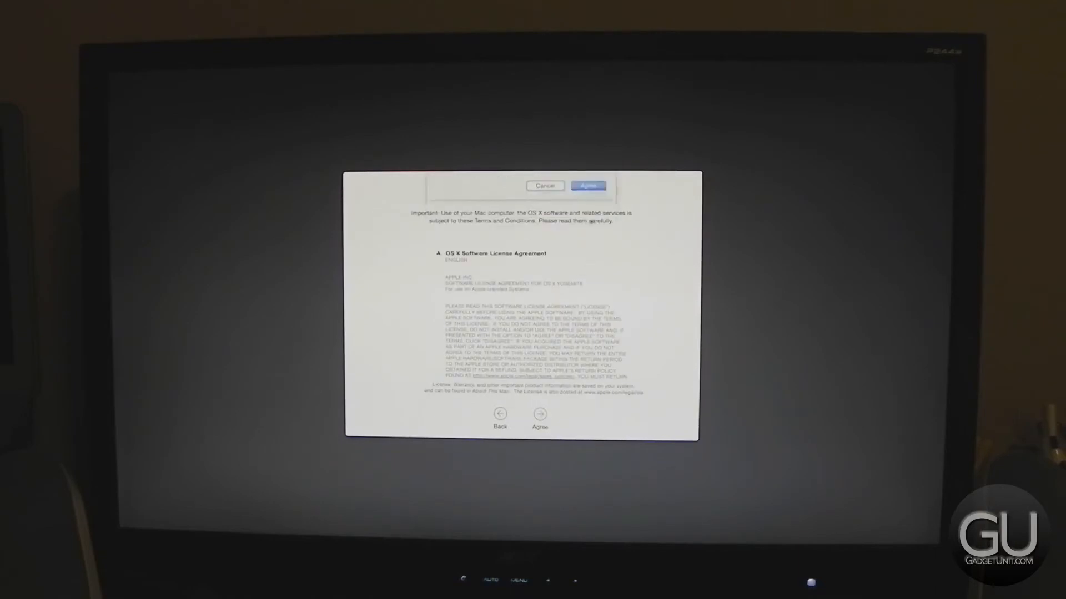
pyautogui.click(588, 185)
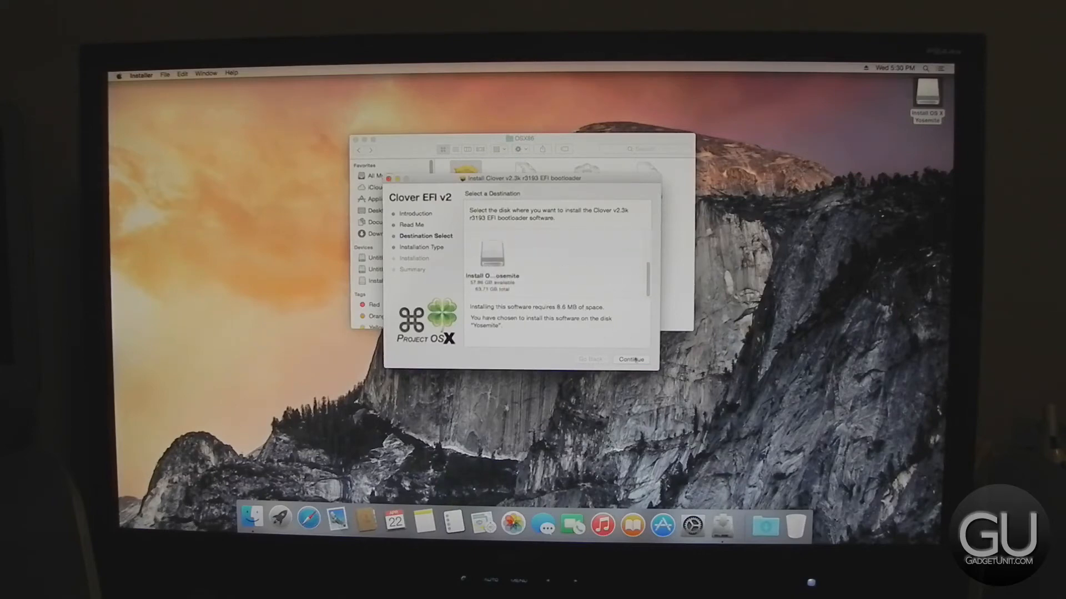
# Install Clover on Yosemite for UEFI booting only and open the EFI partition's folder.
pyautogui.click(629, 359)
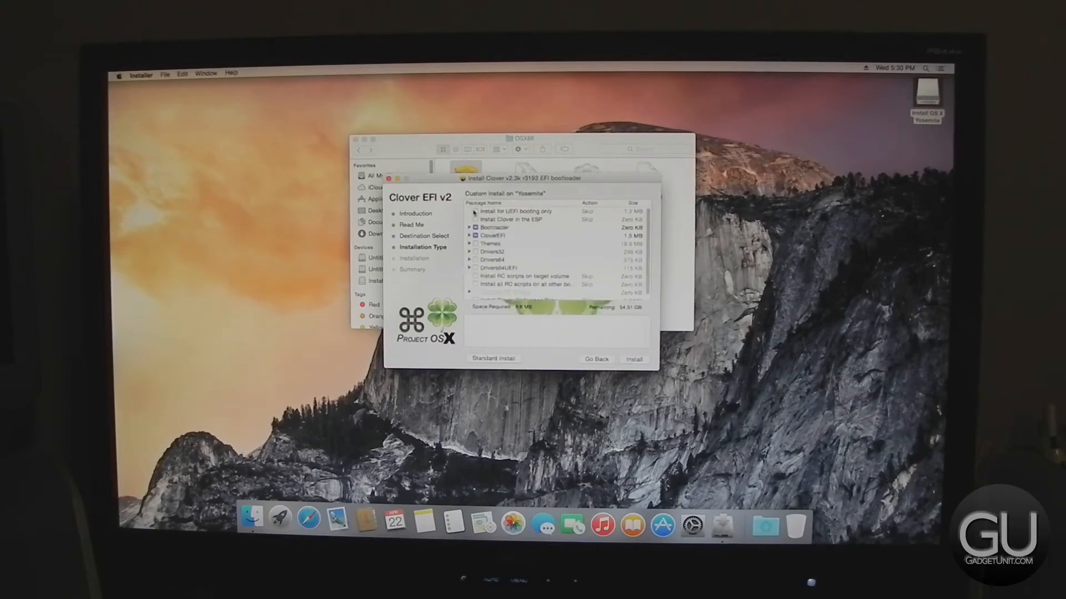
pyautogui.click(475, 211)
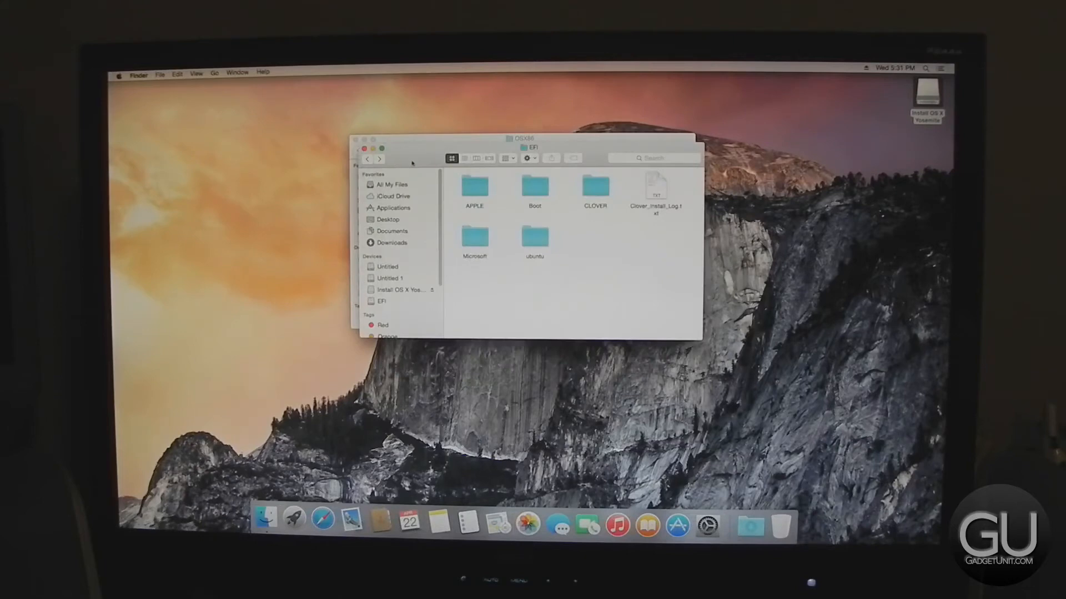
pyautogui.doubleClick(535, 239)
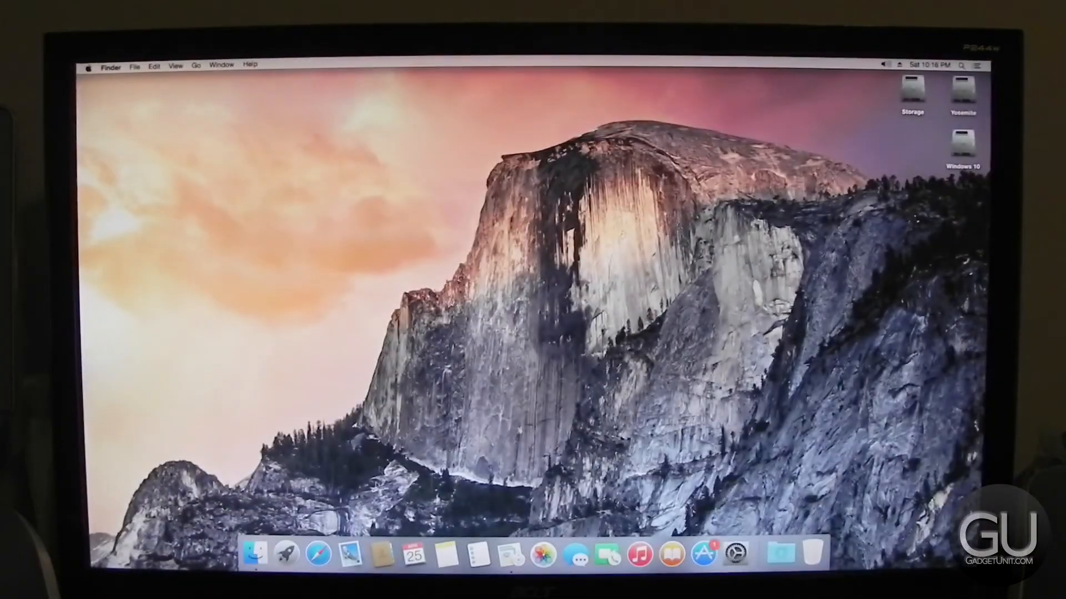
# Confirm in Network preferences that Ethernet is Connected with an IP address.
pyautogui.click(736, 553)
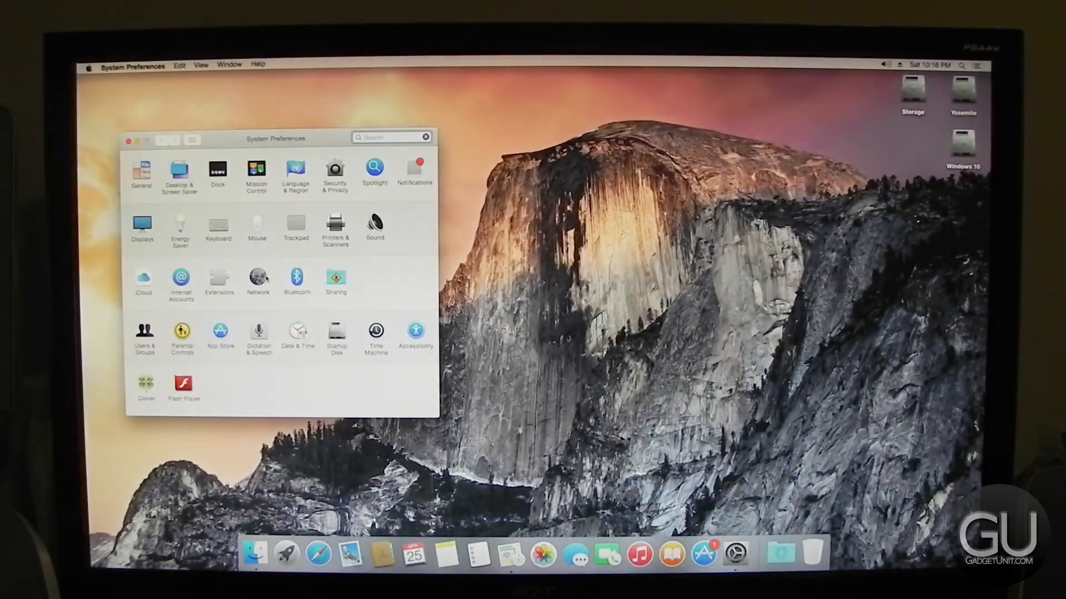
pyautogui.click(257, 277)
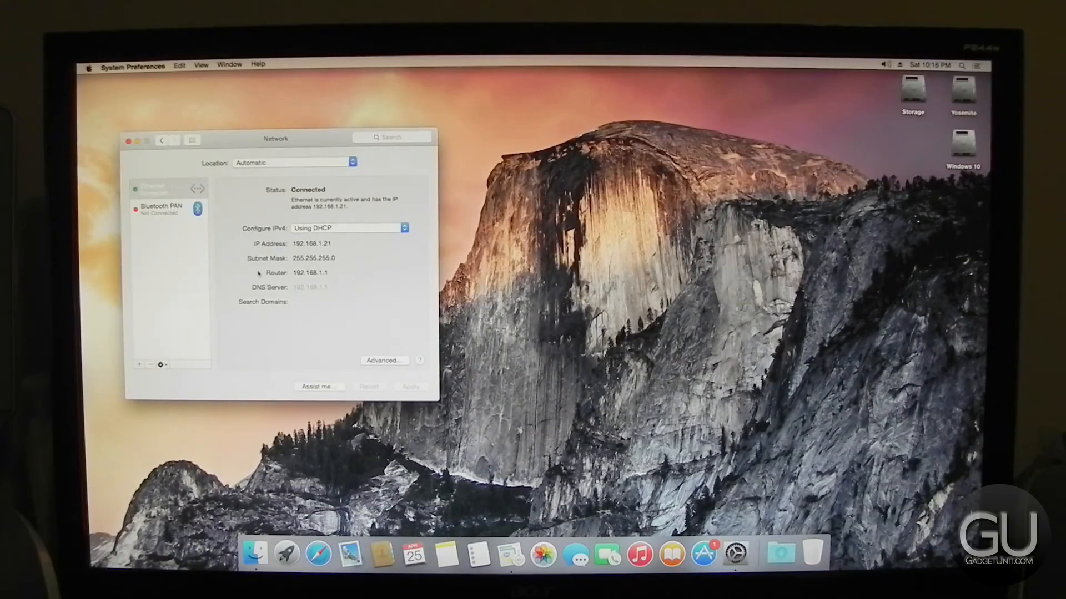
pyautogui.click(192, 140)
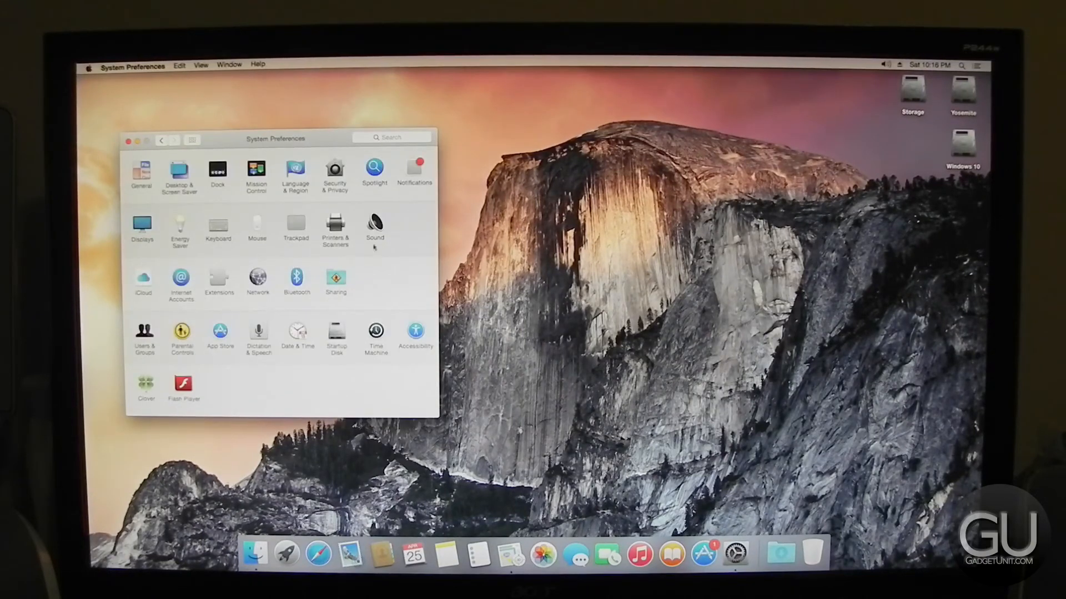
# Review Sound preferences: Sound Effects with the Funk alert and the Input devices, then quit.
pyautogui.click(375, 226)
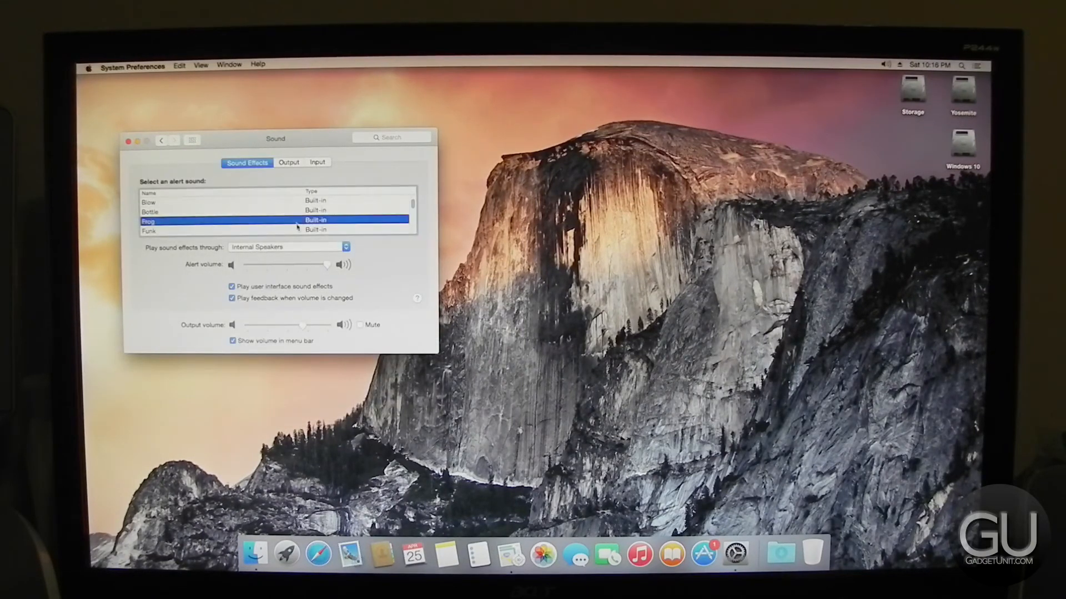
pyautogui.click(317, 162)
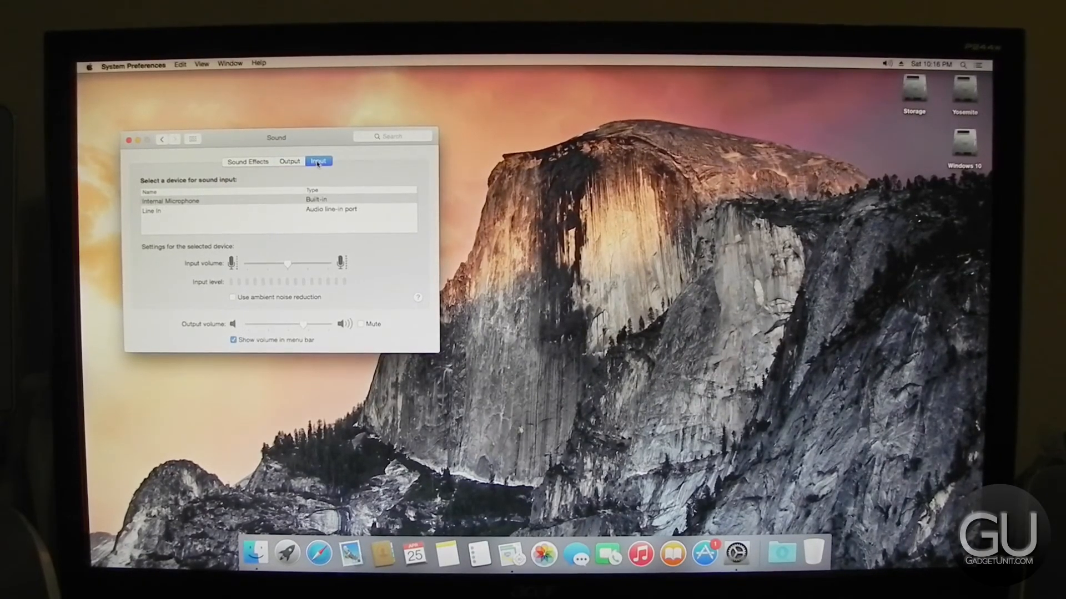
pyautogui.click(248, 161)
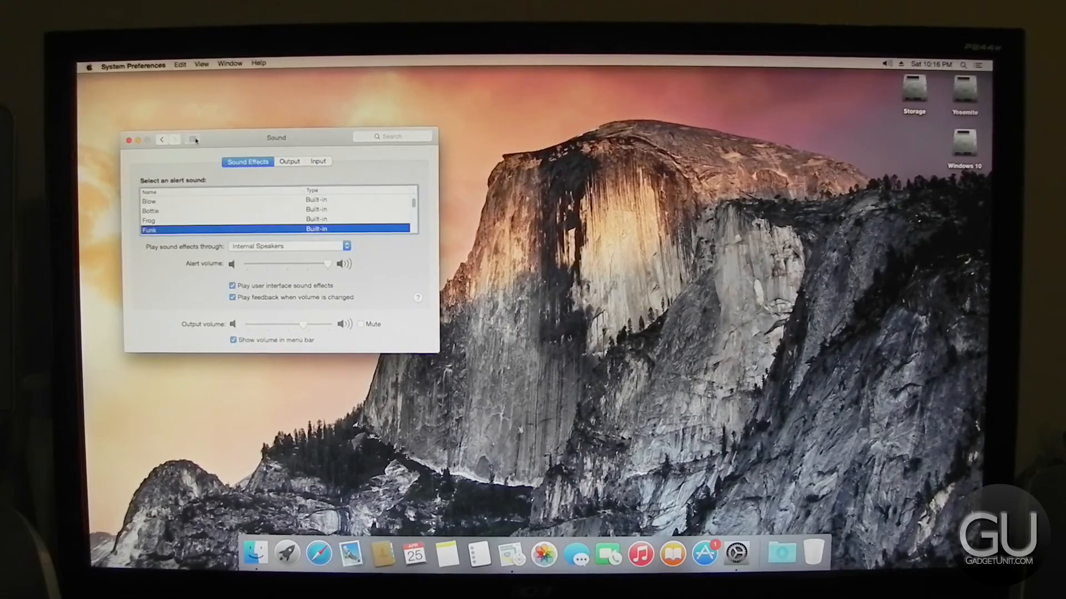
pyautogui.click(192, 138)
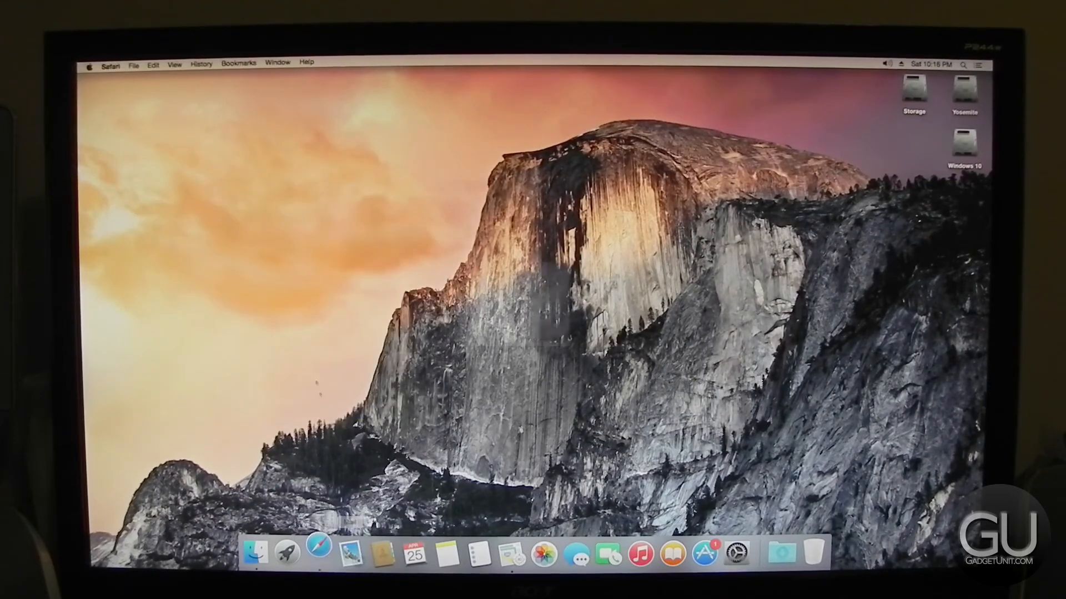
# Load Yahoo in Safari and open the Top 10 Cities to Live in Florida story.
pyautogui.click(317, 554)
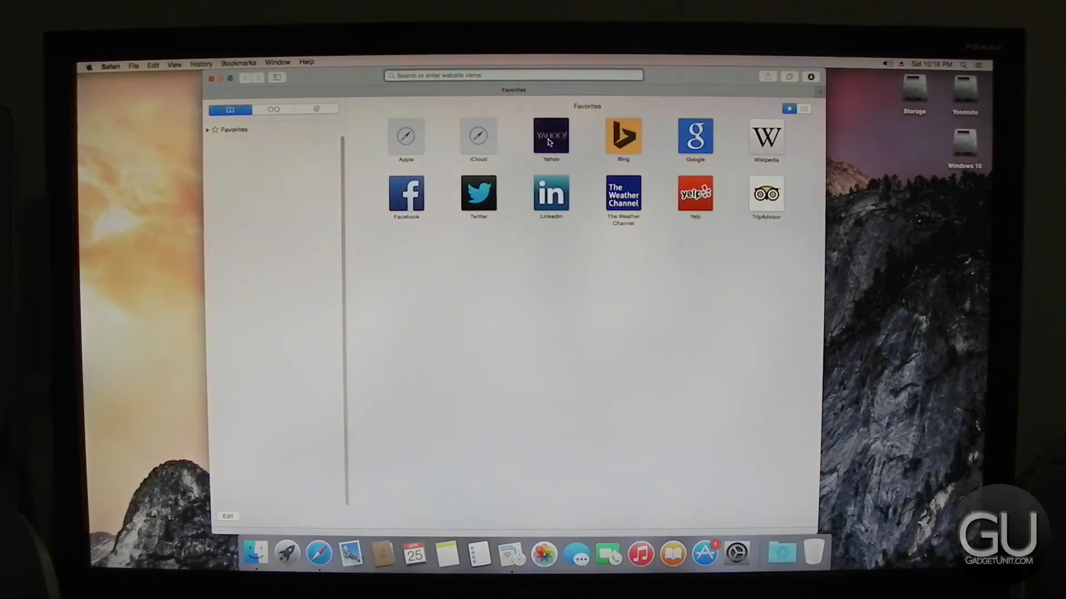
pyautogui.click(551, 136)
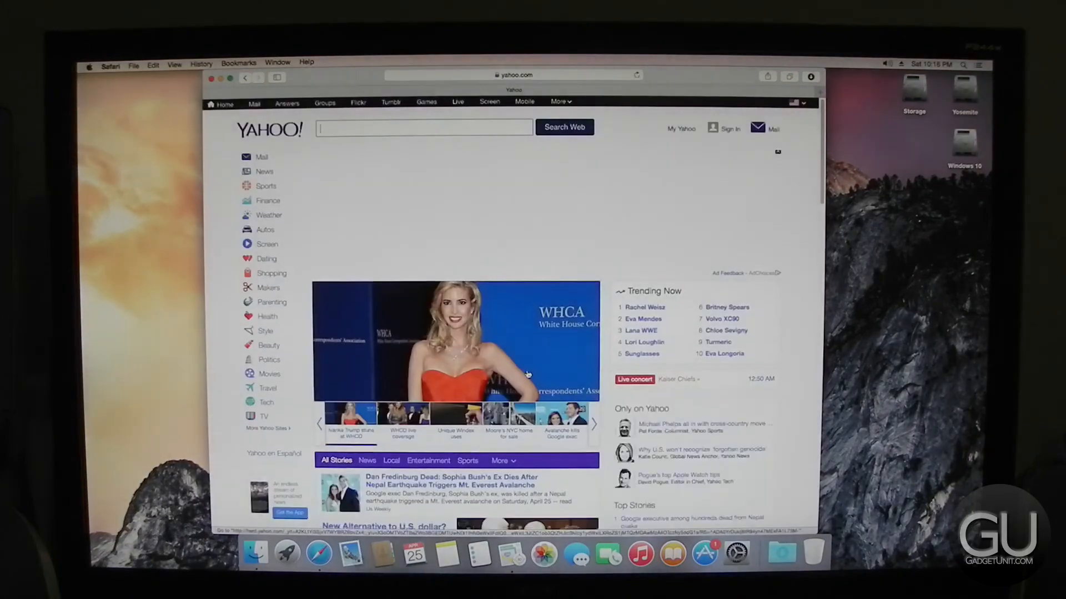
pyautogui.scroll(-3)
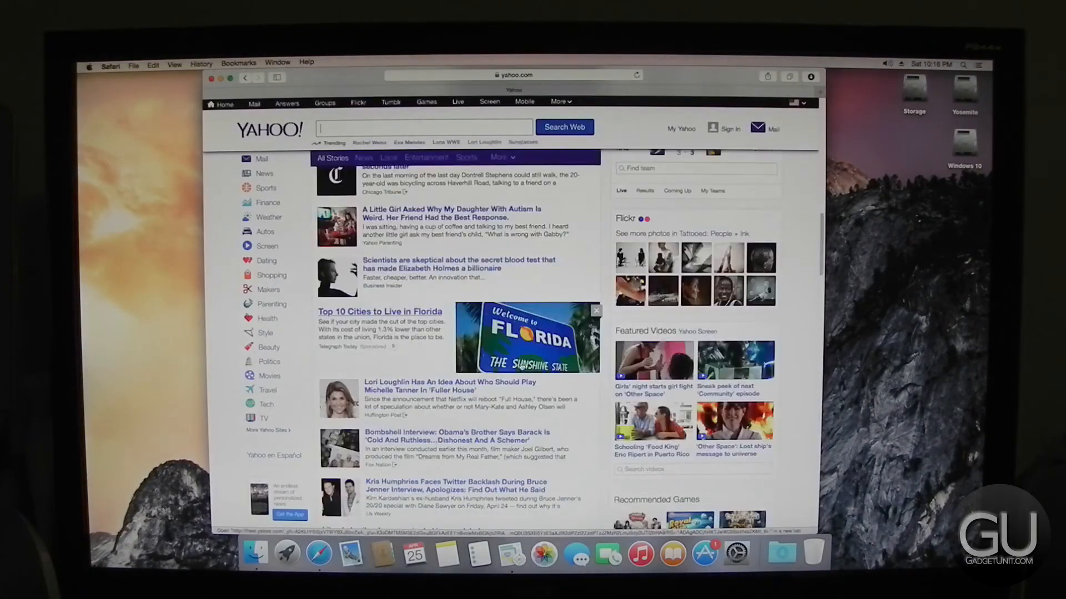
pyautogui.click(379, 312)
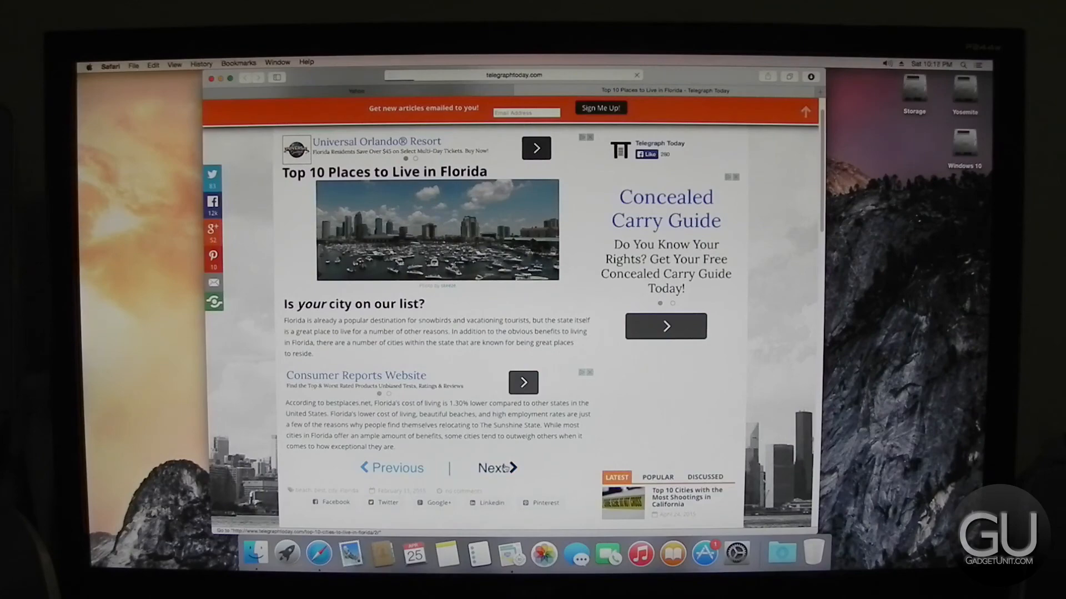
# Advance the Florida article to its third page, about Davie.
pyautogui.click(493, 467)
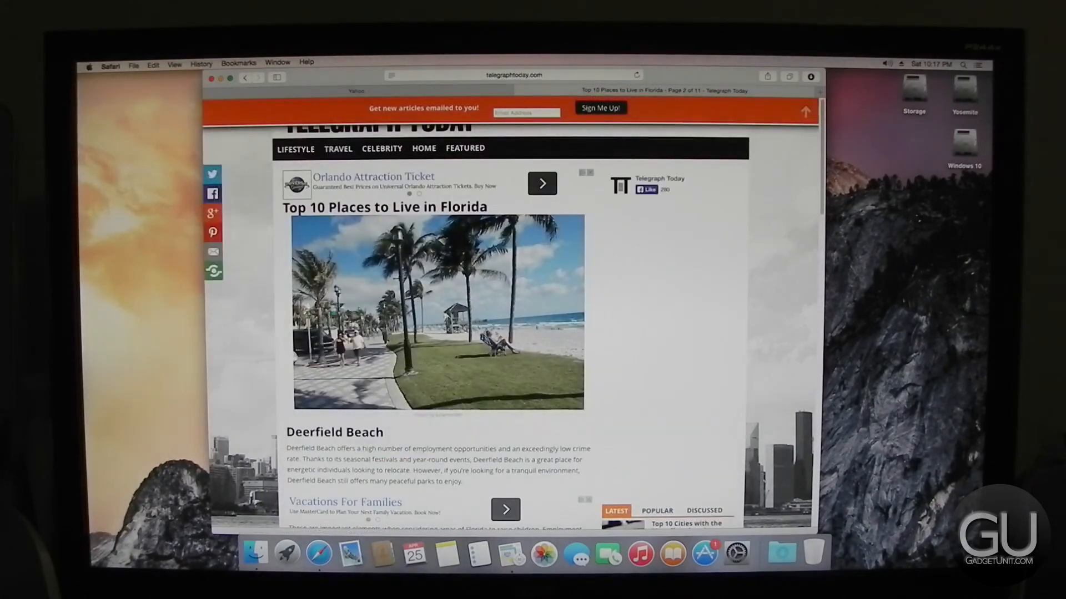
pyautogui.scroll(-3)
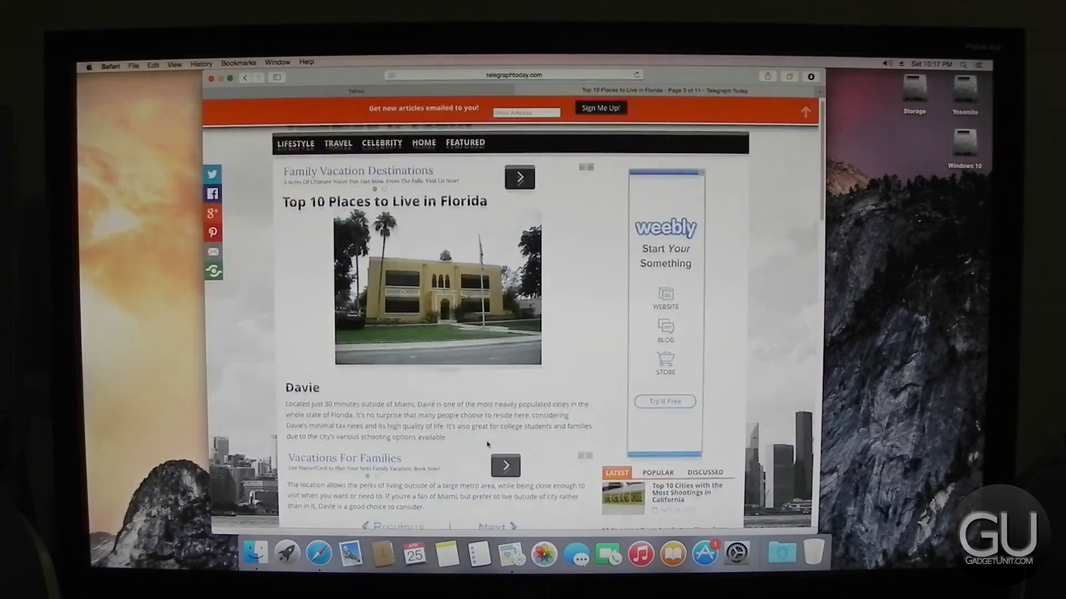
pyautogui.scroll(-3)
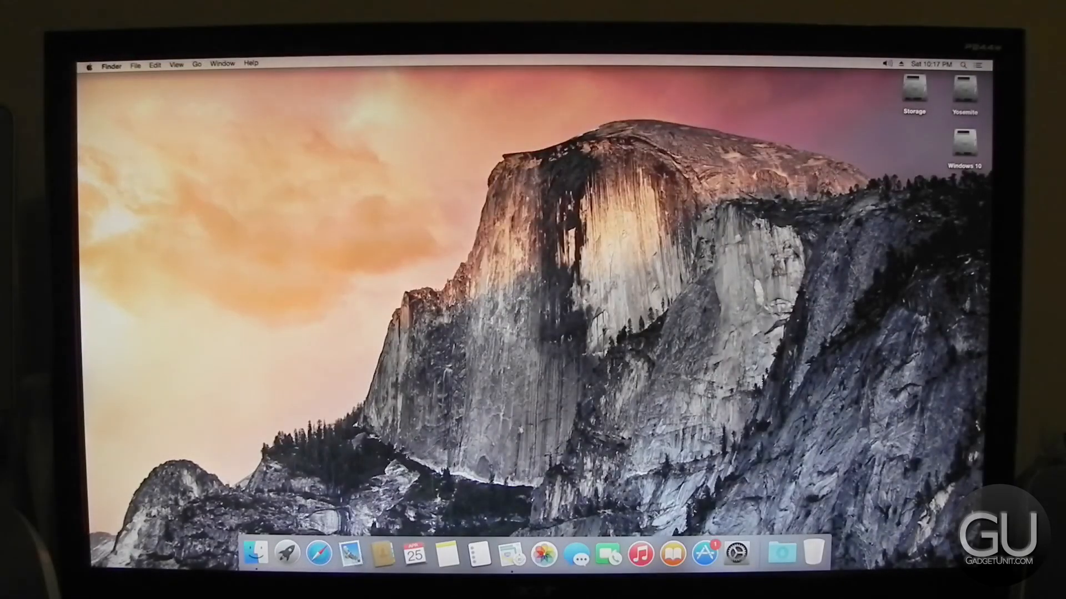
# View the Hardware Overview: iMac14,2, Intel Core i3 at 3.50 GHz, 8 GB memory.
pyautogui.click(289, 552)
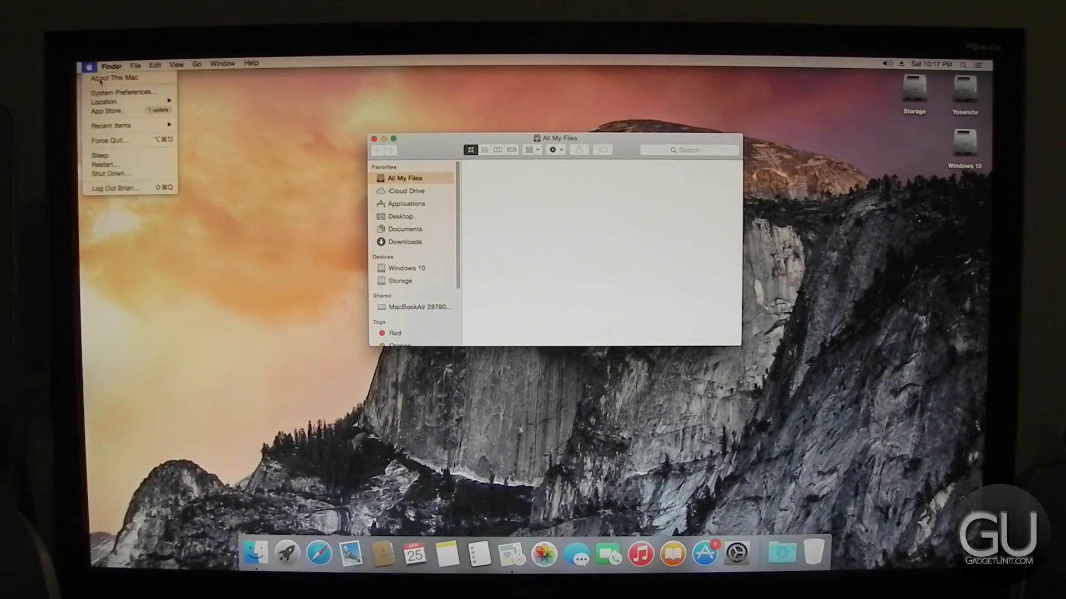
pyautogui.click(115, 77)
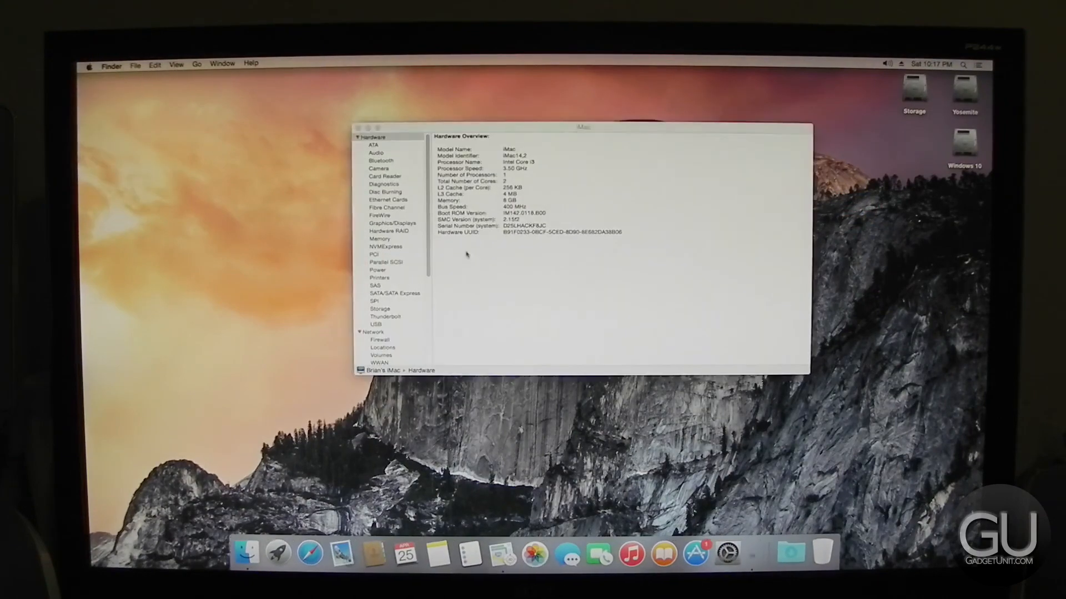